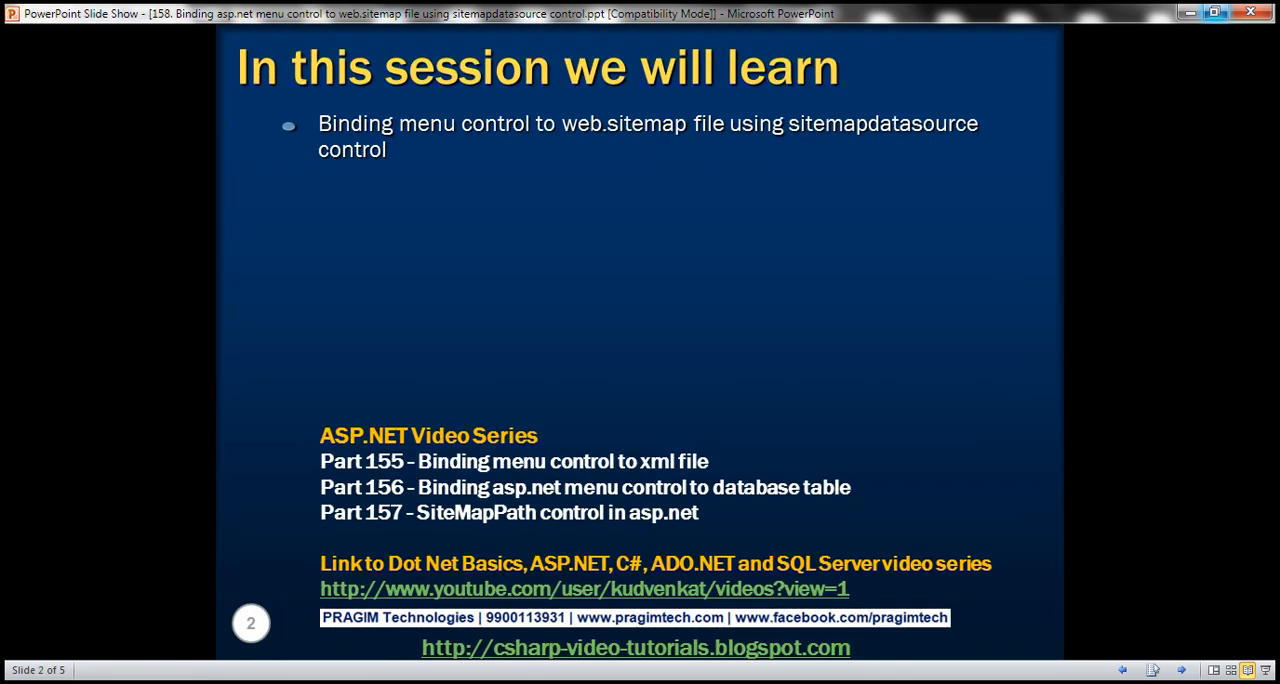
pyautogui.moveTo(540, 316)
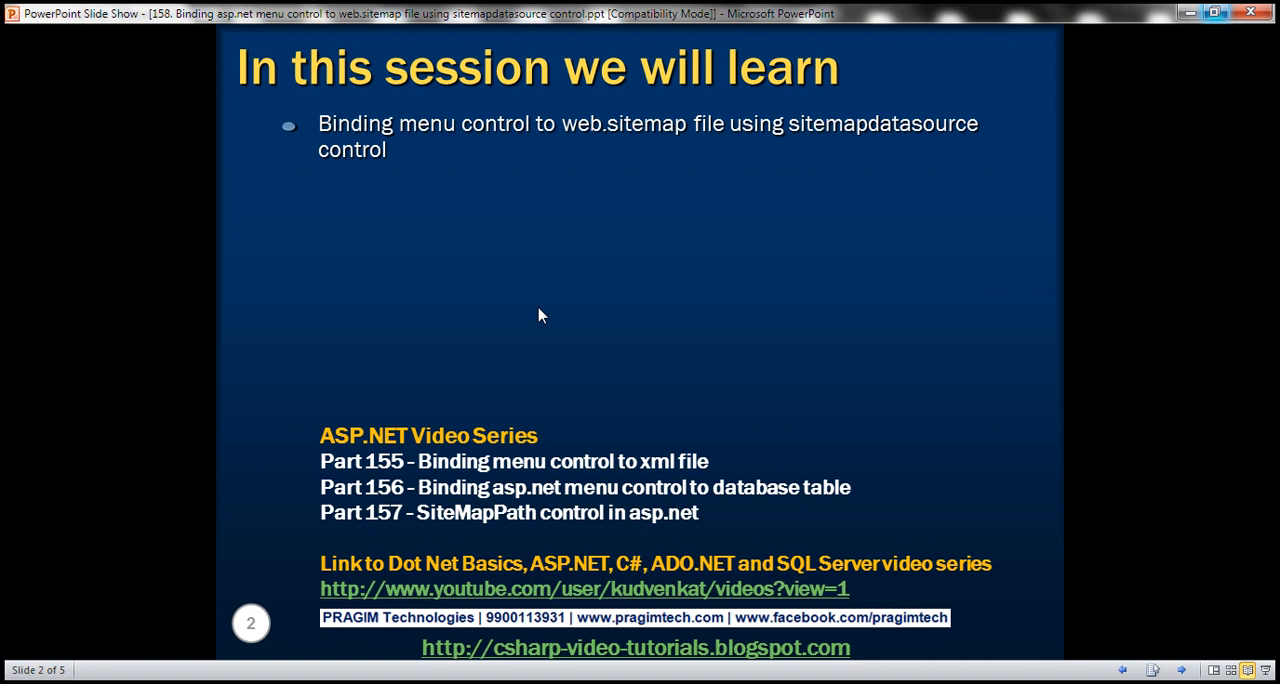
pyautogui.moveTo(660, 226)
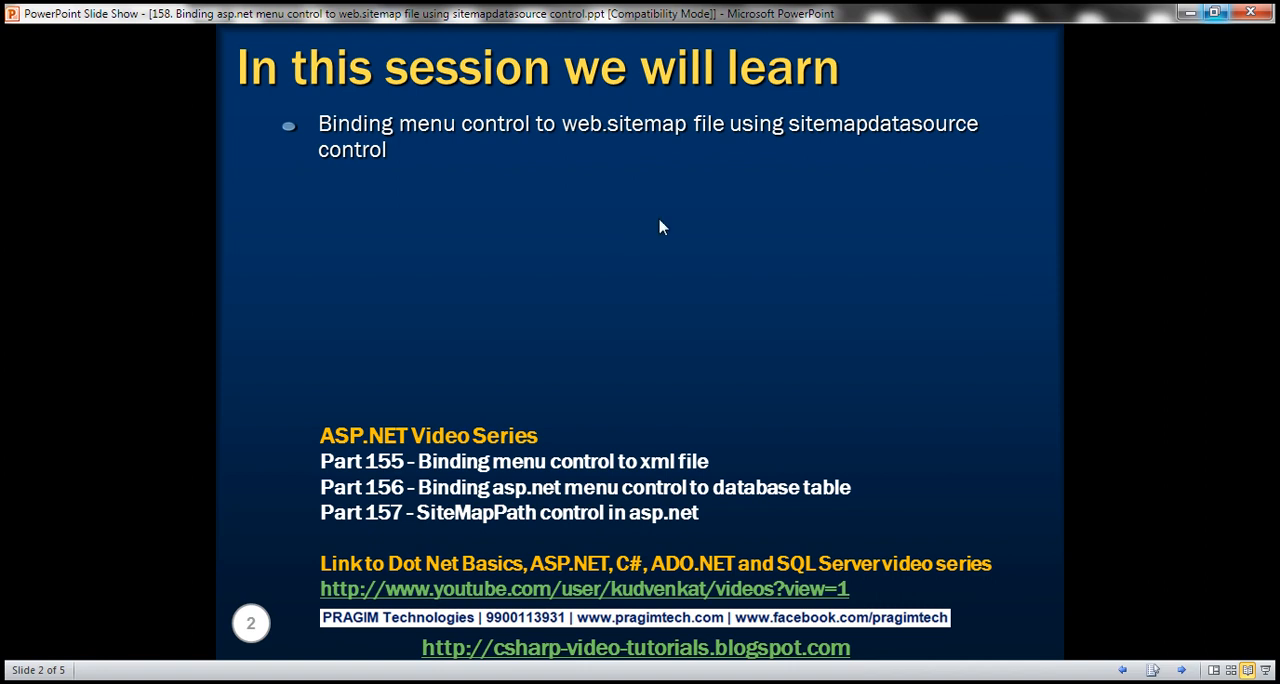
pyautogui.moveTo(393, 537)
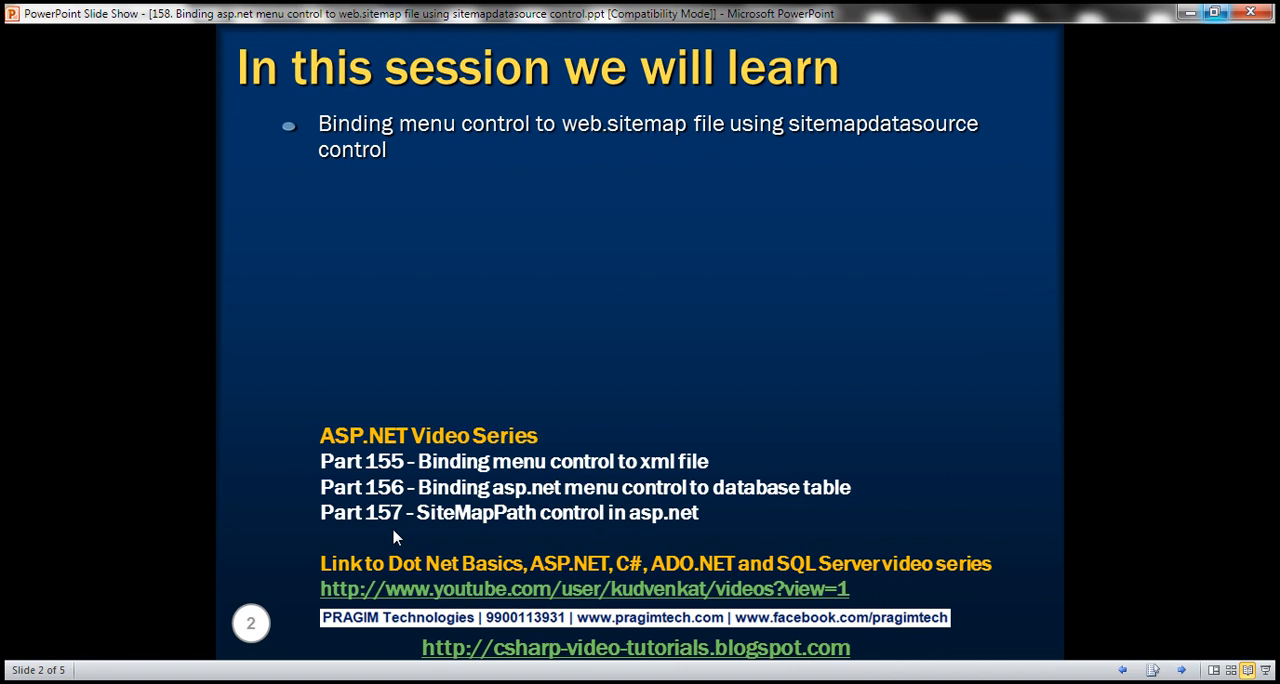
pyautogui.moveTo(632, 297)
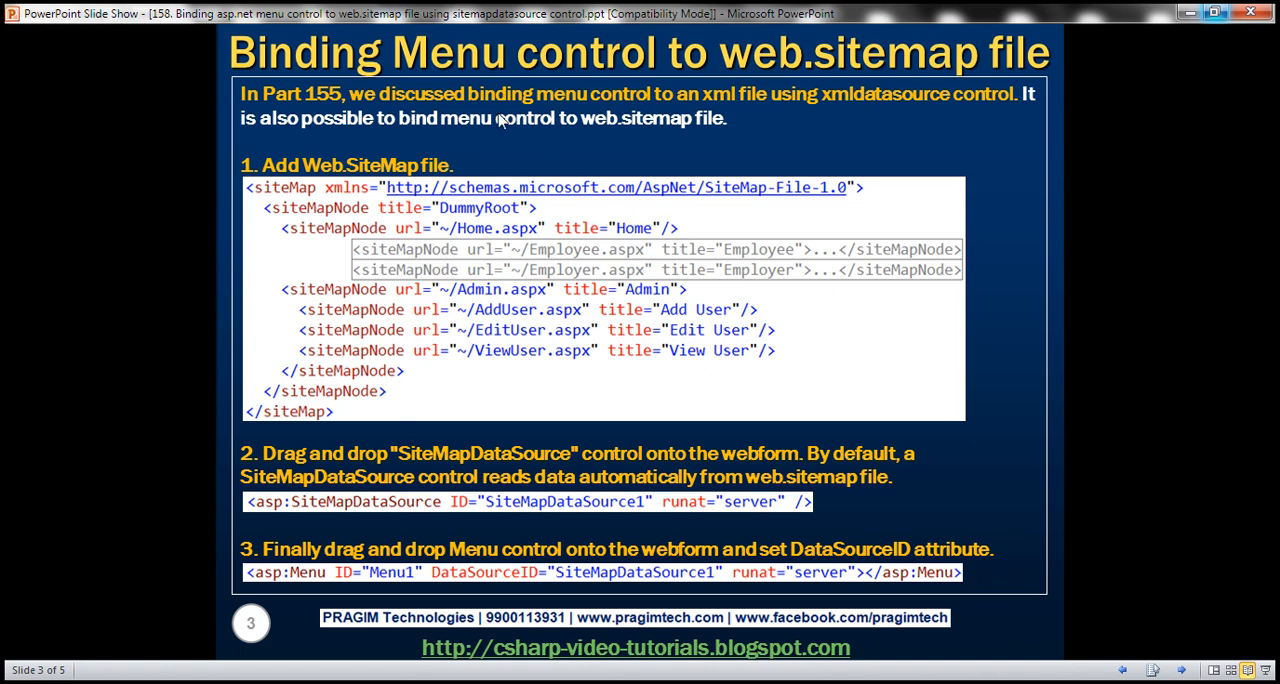
pyautogui.moveTo(795, 112)
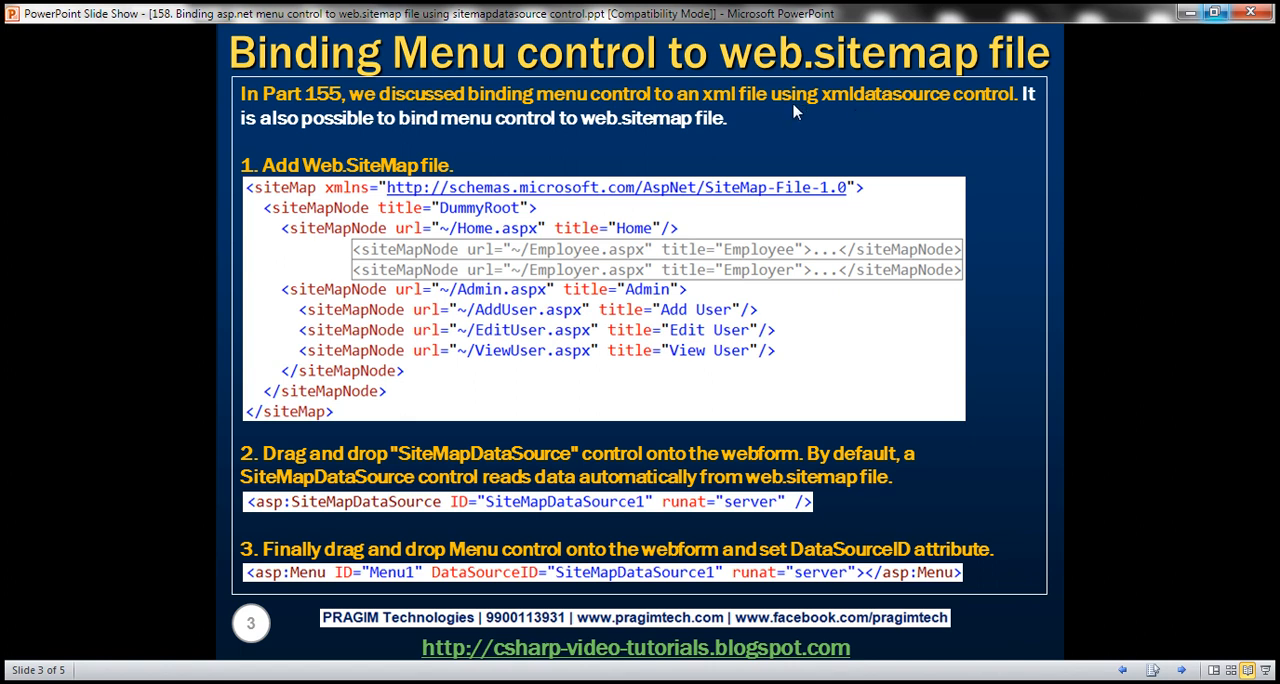
pyautogui.moveTo(872, 122)
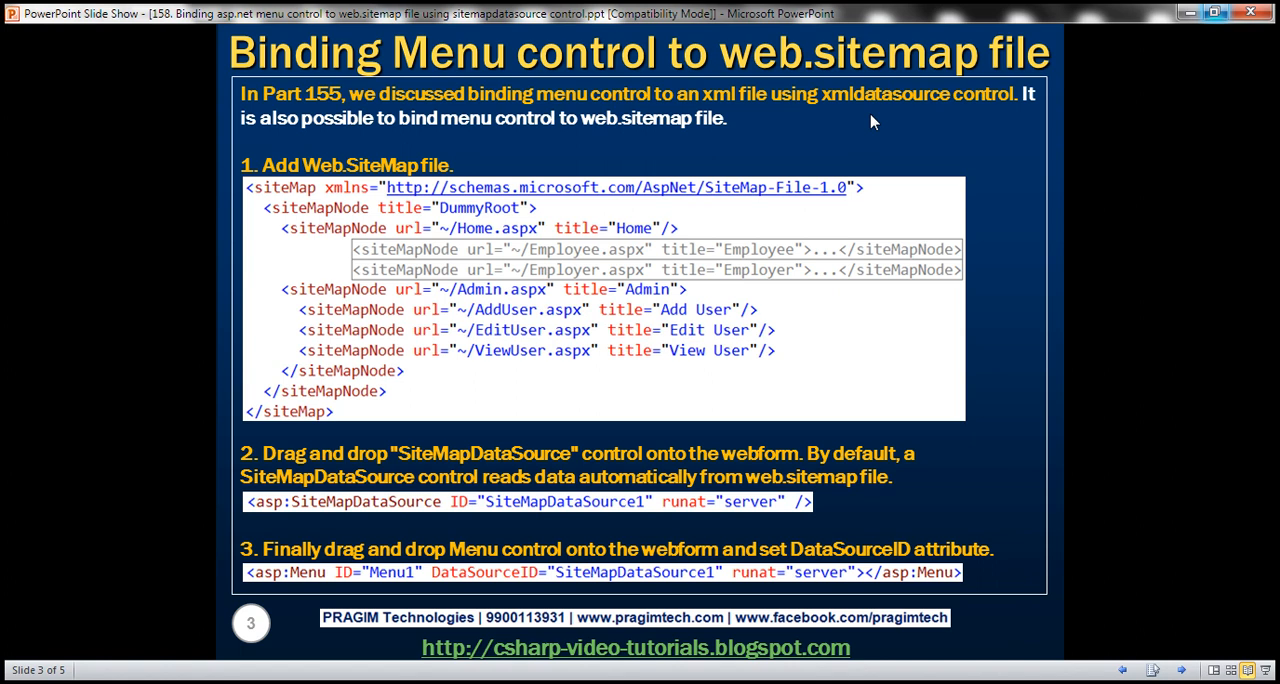
pyautogui.moveTo(481, 157)
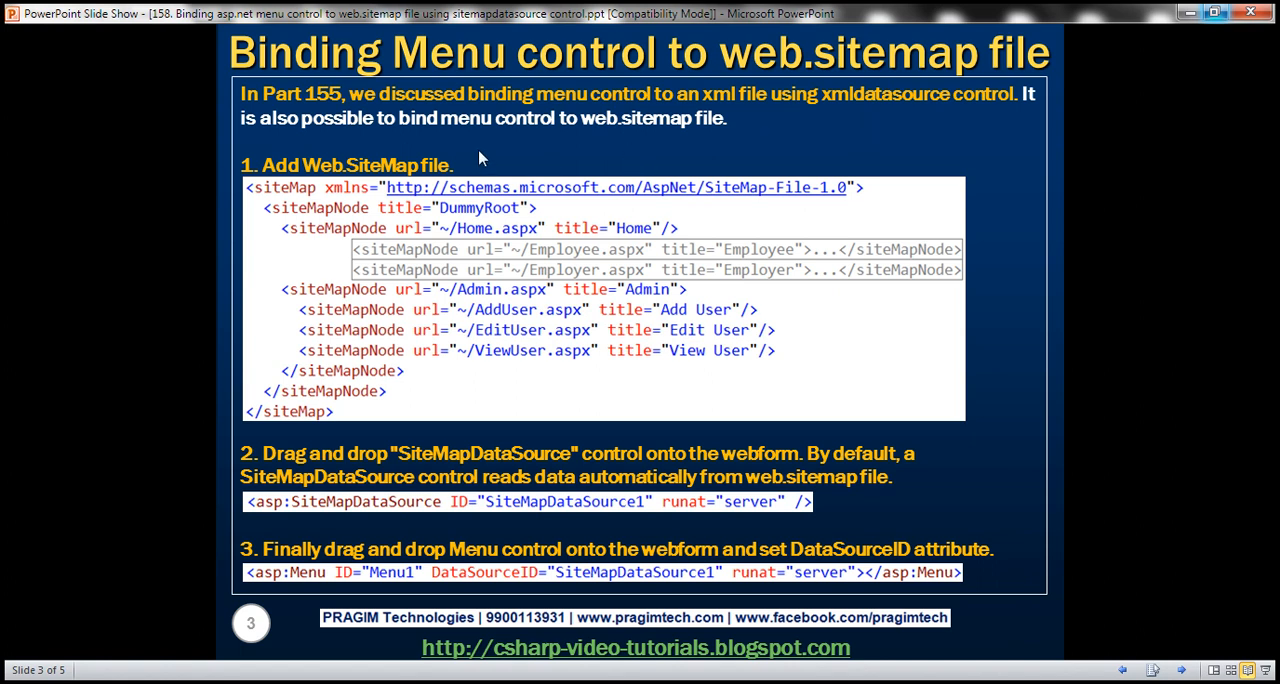
pyautogui.moveTo(587, 150)
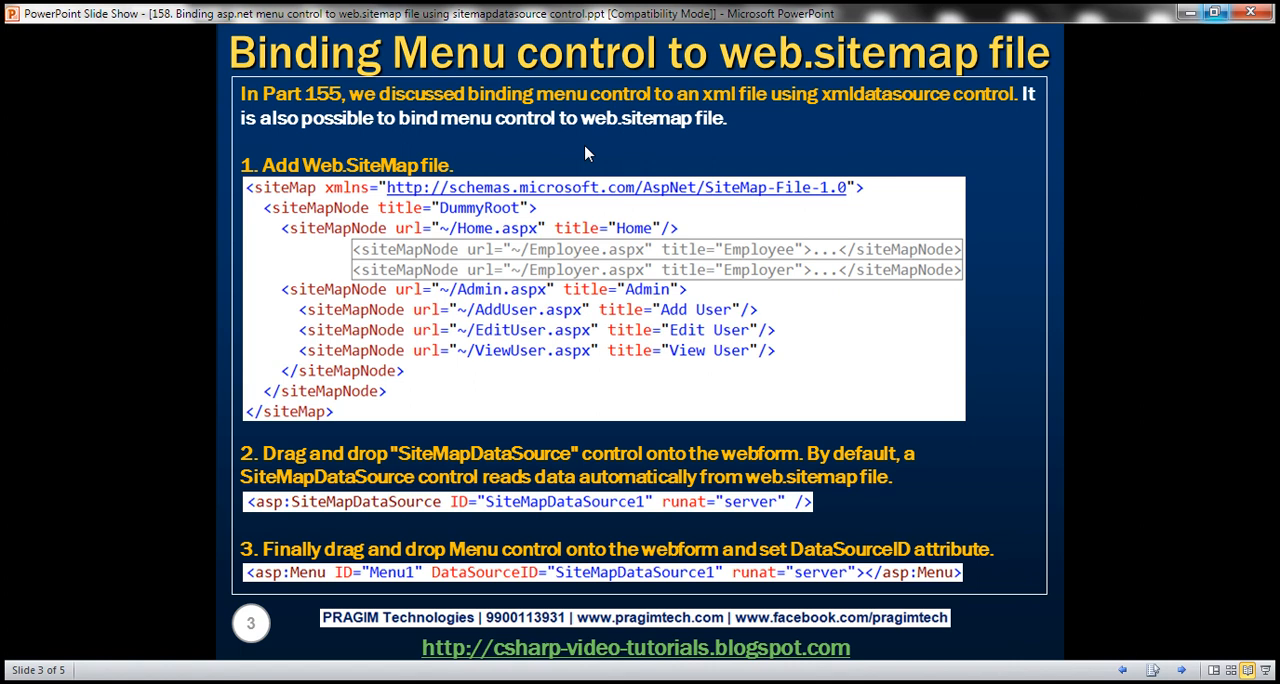
pyautogui.moveTo(308, 340)
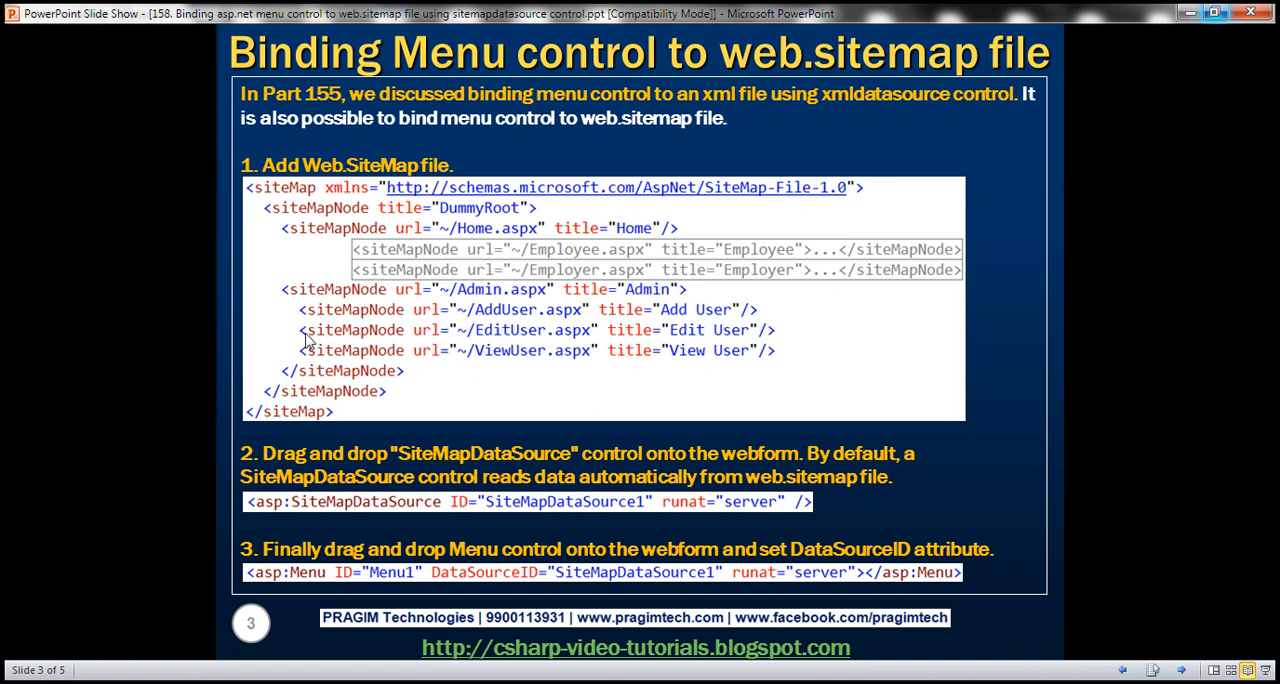
pyautogui.moveTo(380, 217)
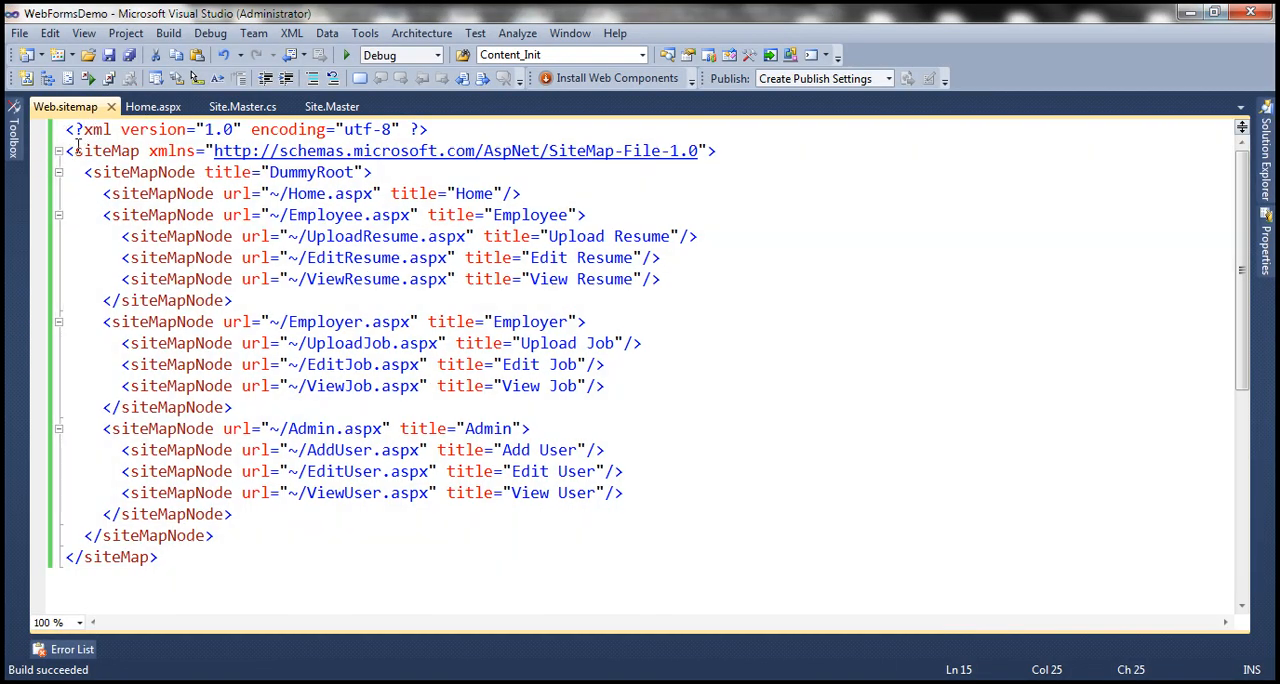
# View Web.sitemap with its DummyRoot, Employee, Employer and Admin nodes.
pyautogui.click(95, 171)
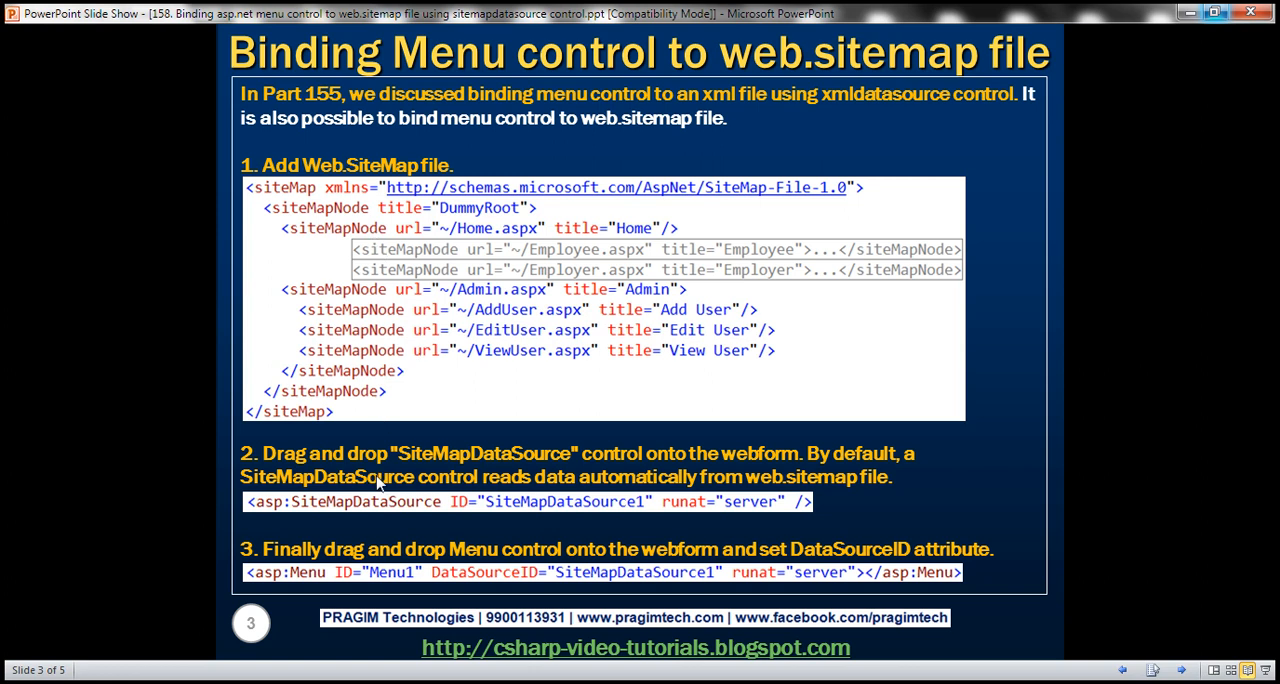
pyautogui.moveTo(460, 442)
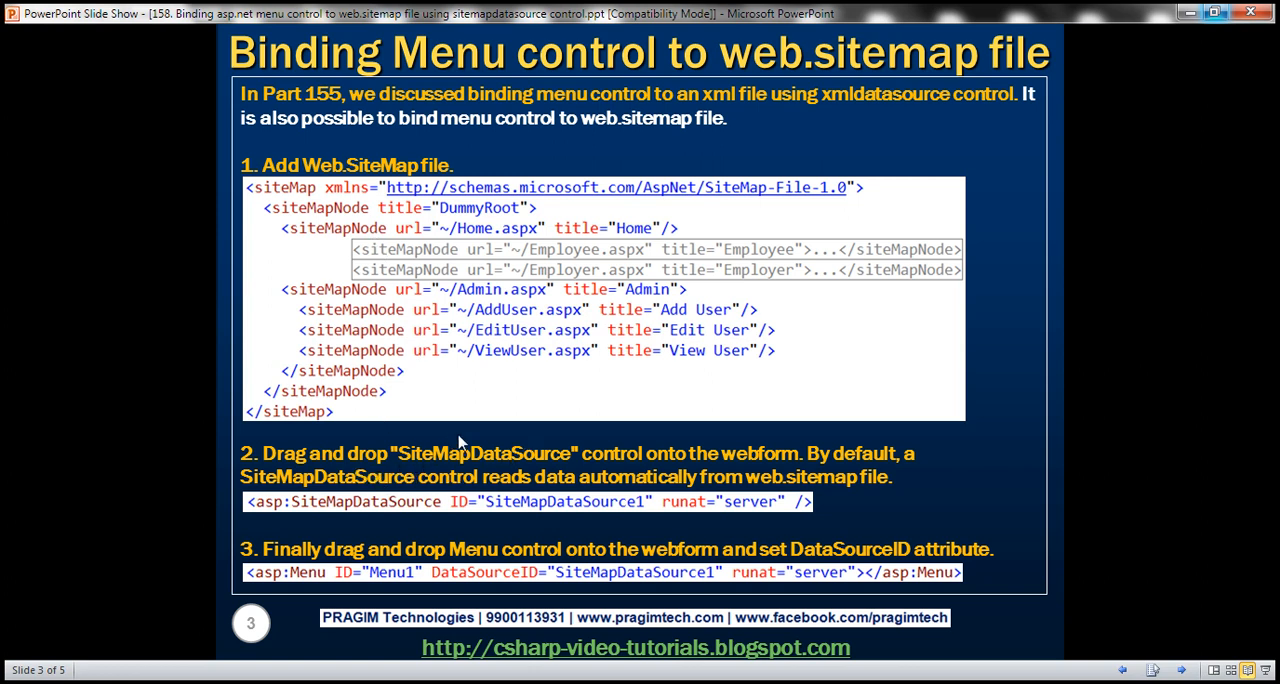
pyautogui.moveTo(463, 448)
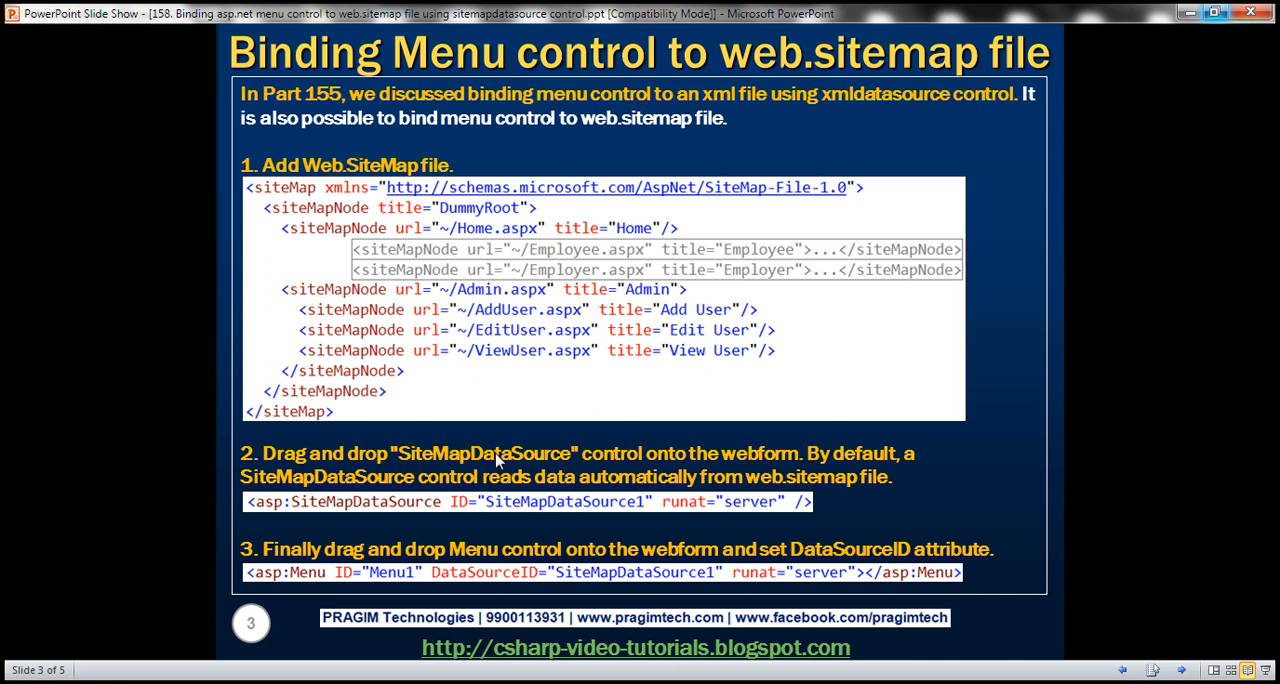
pyautogui.moveTo(387, 332)
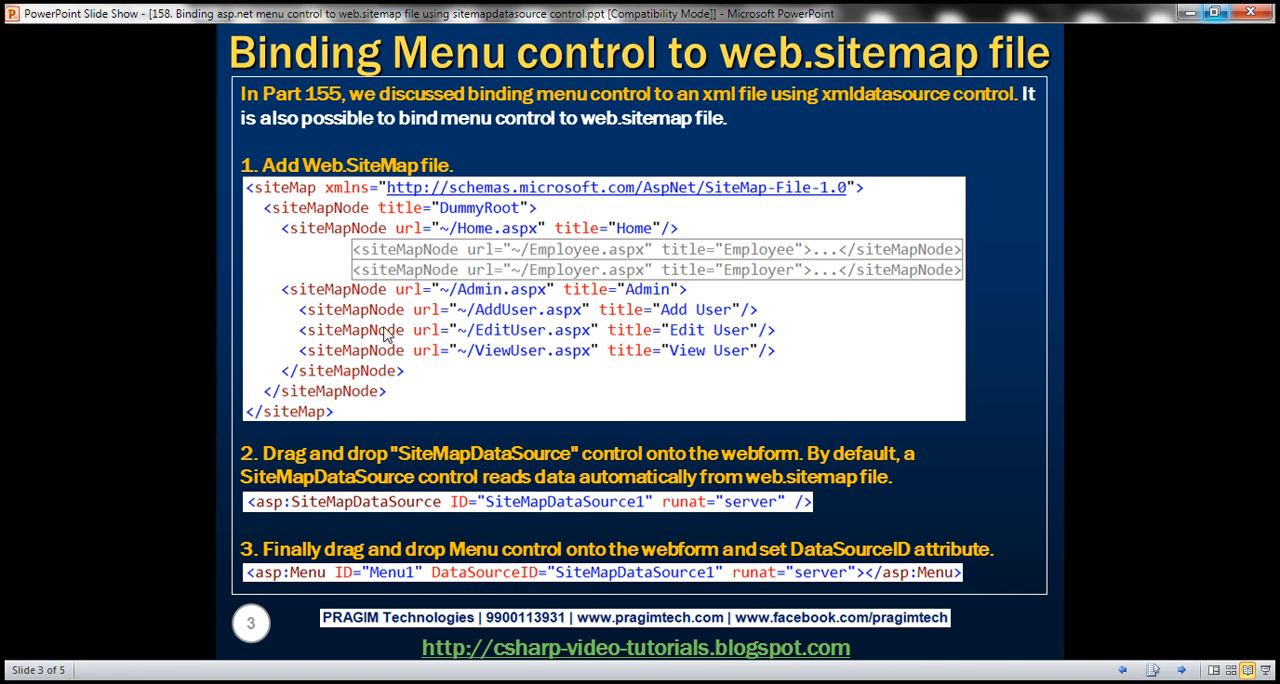
pyautogui.moveTo(387, 270)
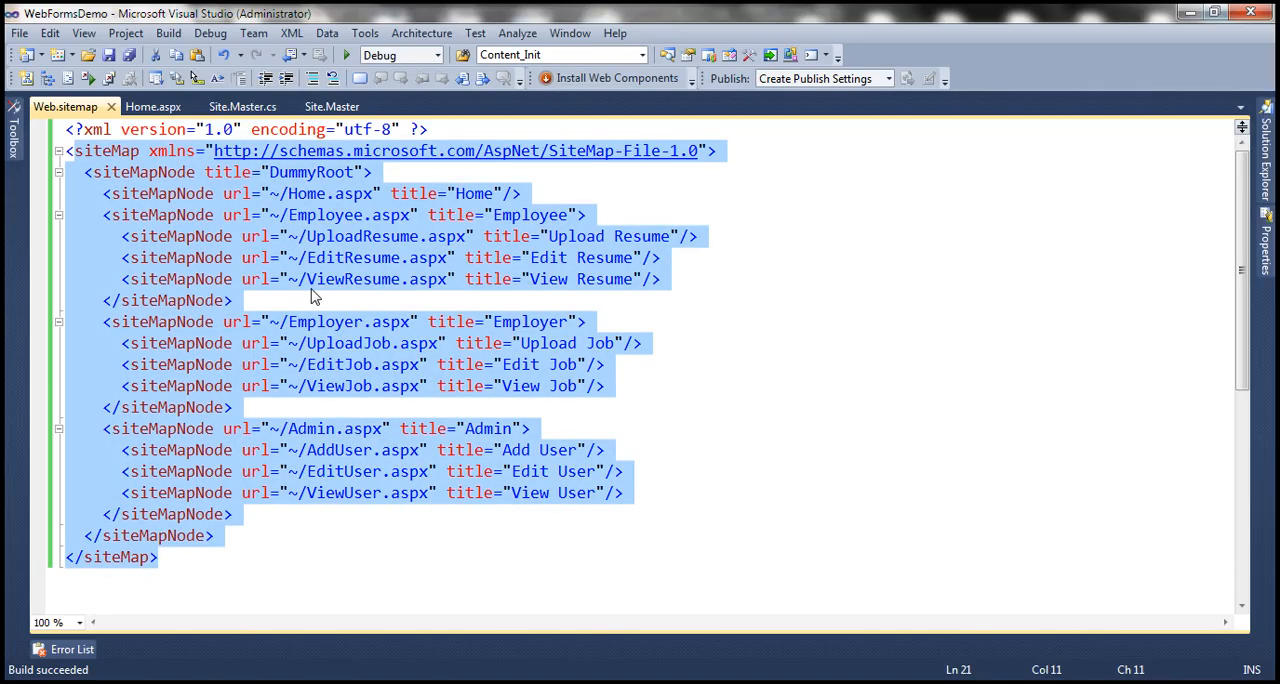
# Insert SiteMapDataSource1 from the Toolbox's Data controls just after Menu1 in Site.Master.
pyautogui.click(333, 106)
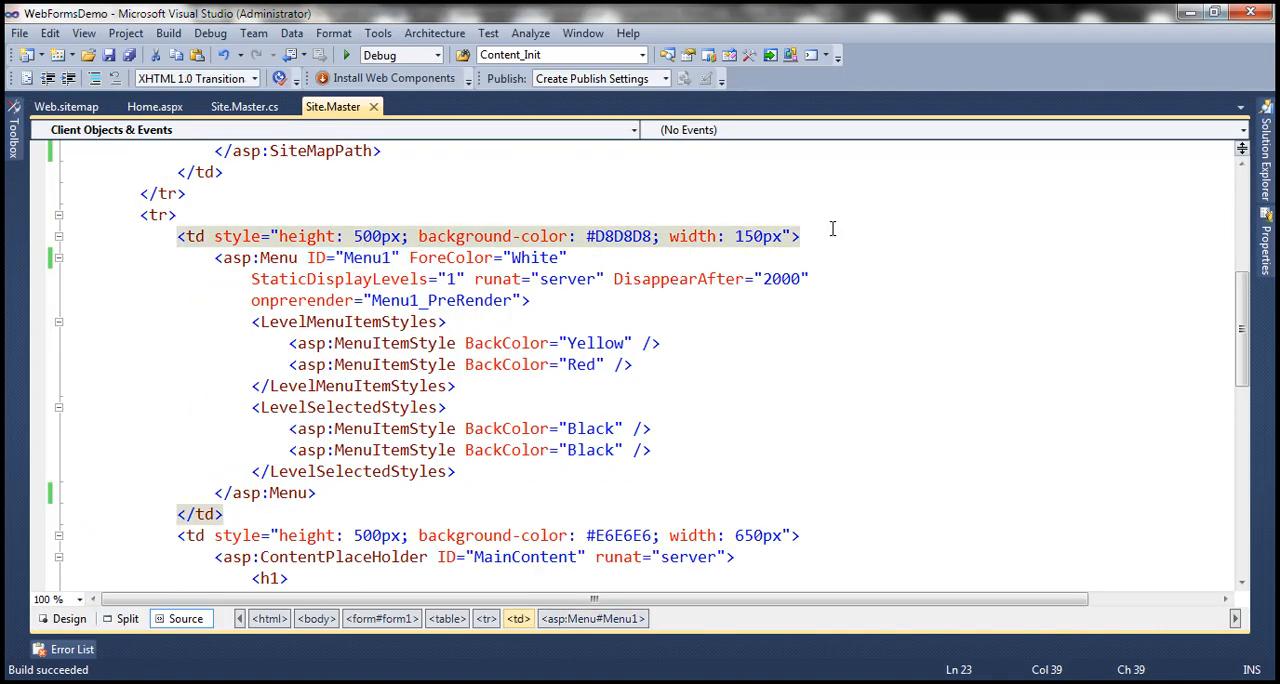
pyautogui.scroll(-3)
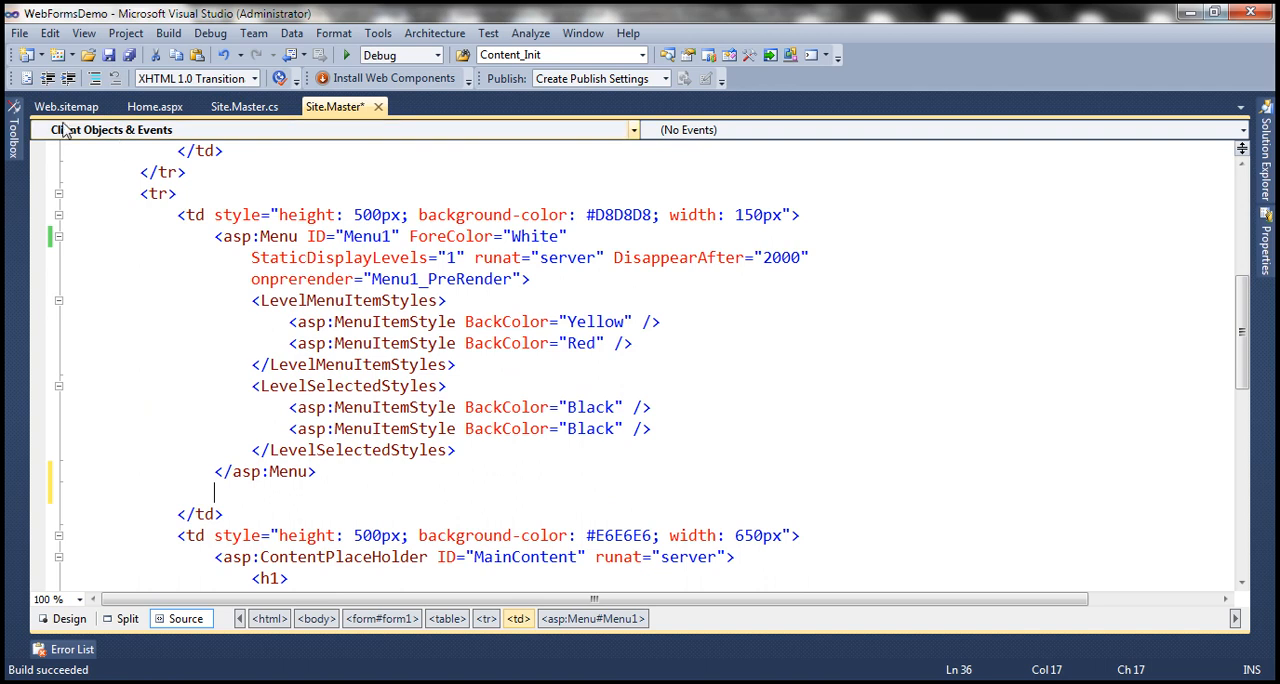
pyautogui.click(12, 140)
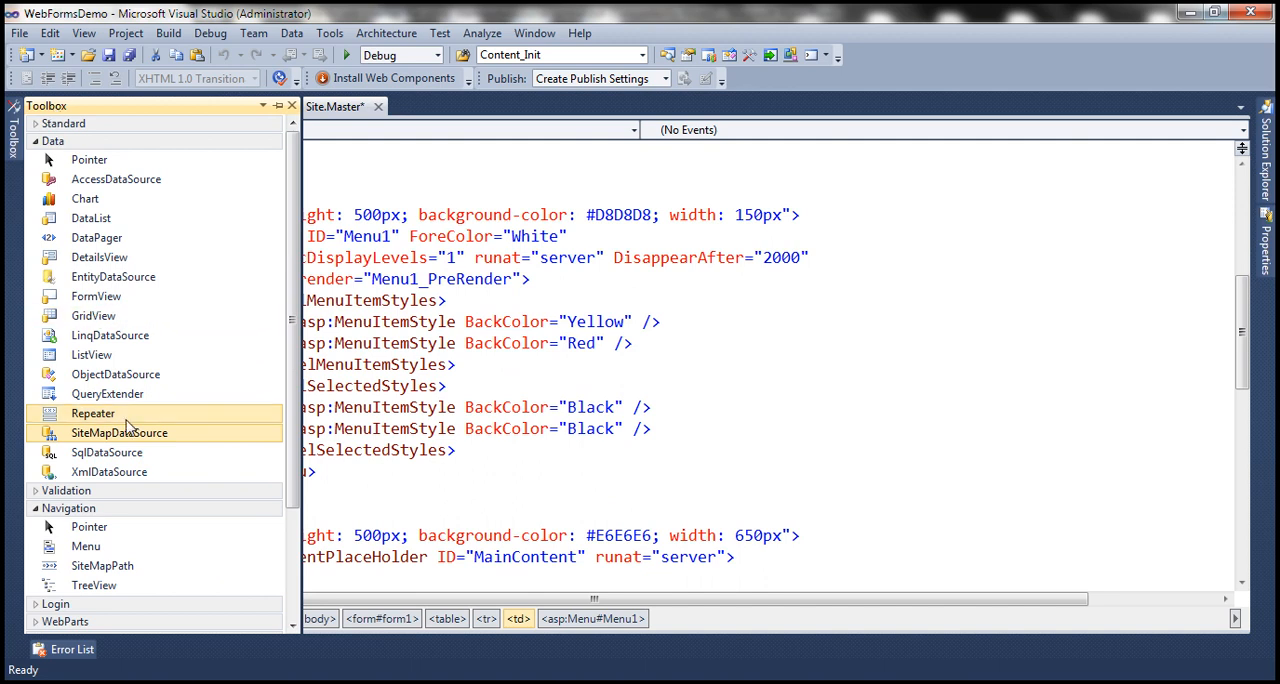
pyautogui.doubleClick(119, 432)
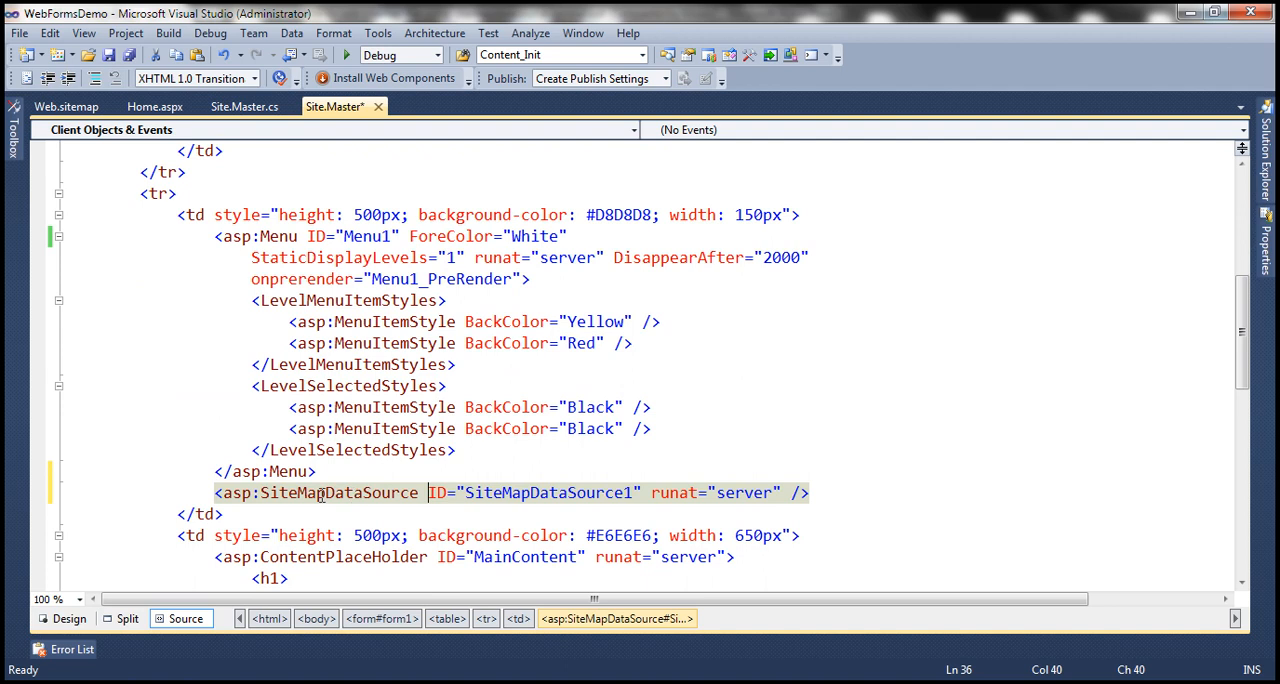
pyautogui.moveTo(347, 500)
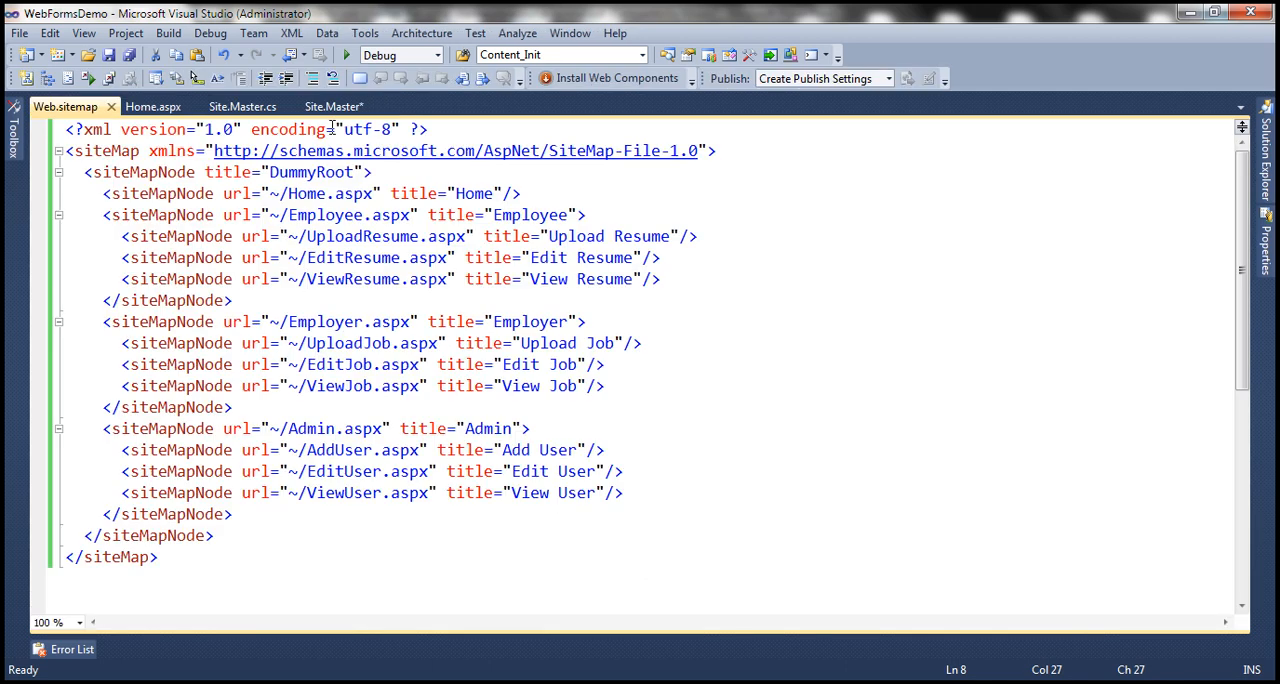
# Look at Web.sitemap again, then return to Site.Master's Menu1 markup.
pyautogui.click(334, 106)
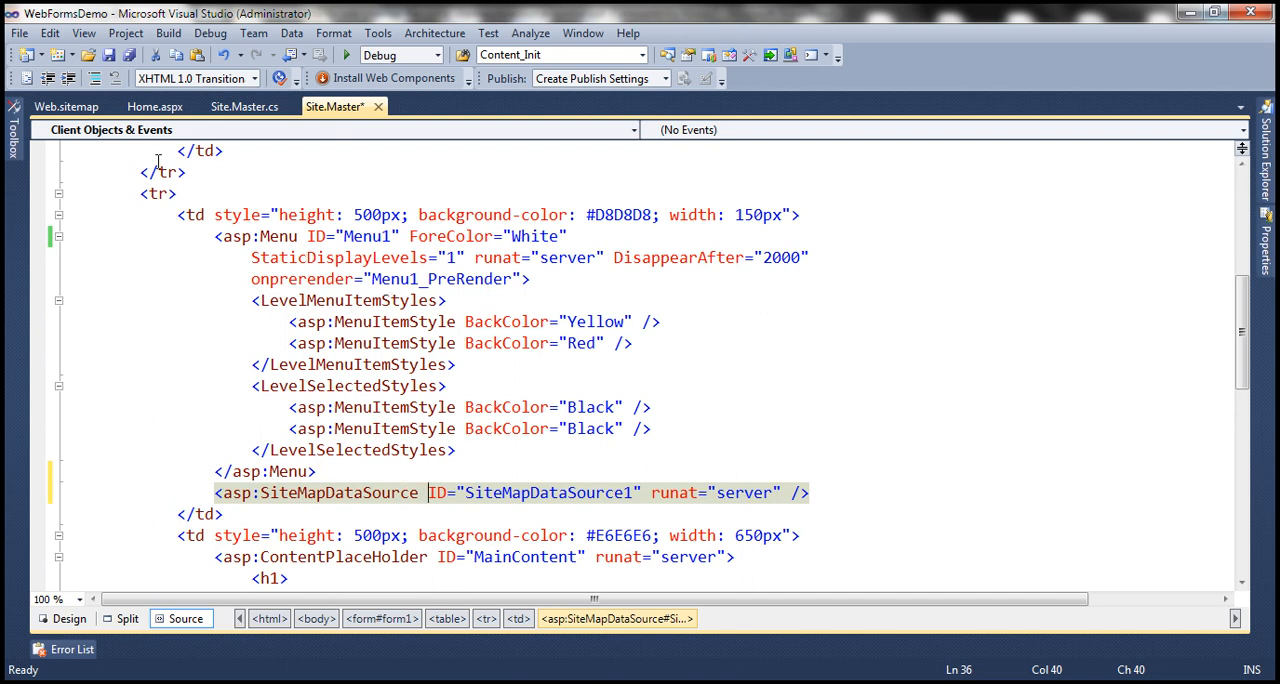
pyautogui.click(57, 106)
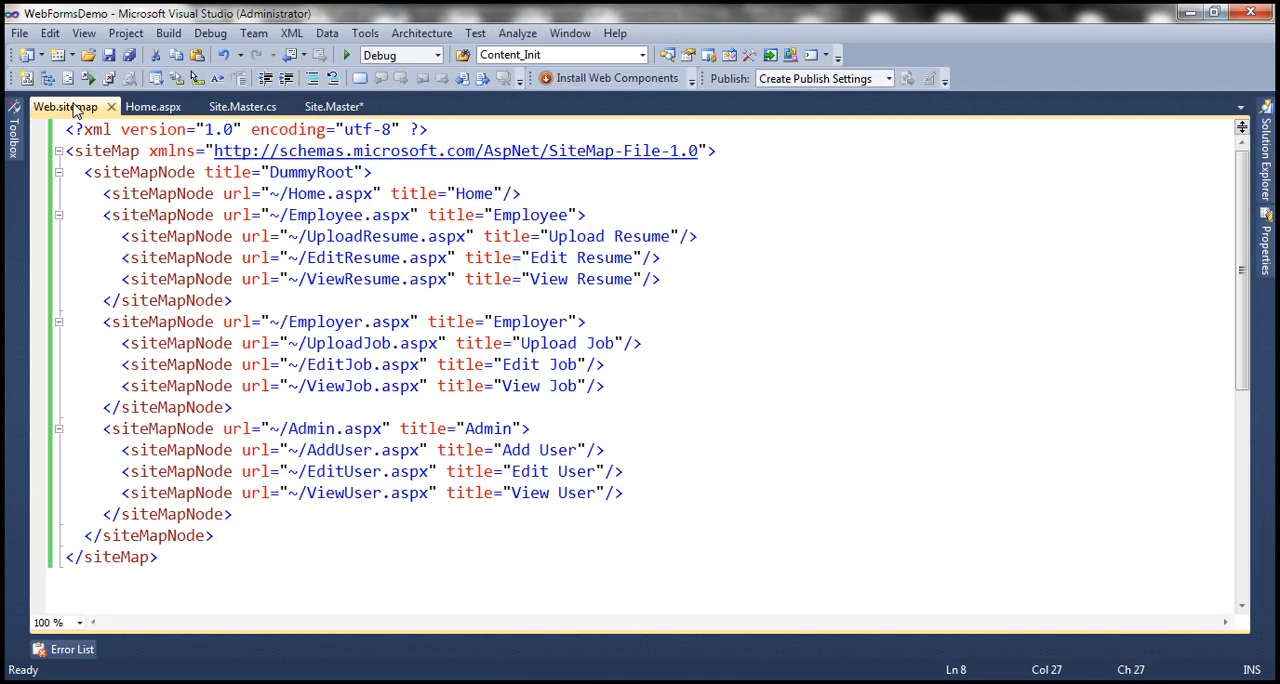
pyautogui.click(334, 106)
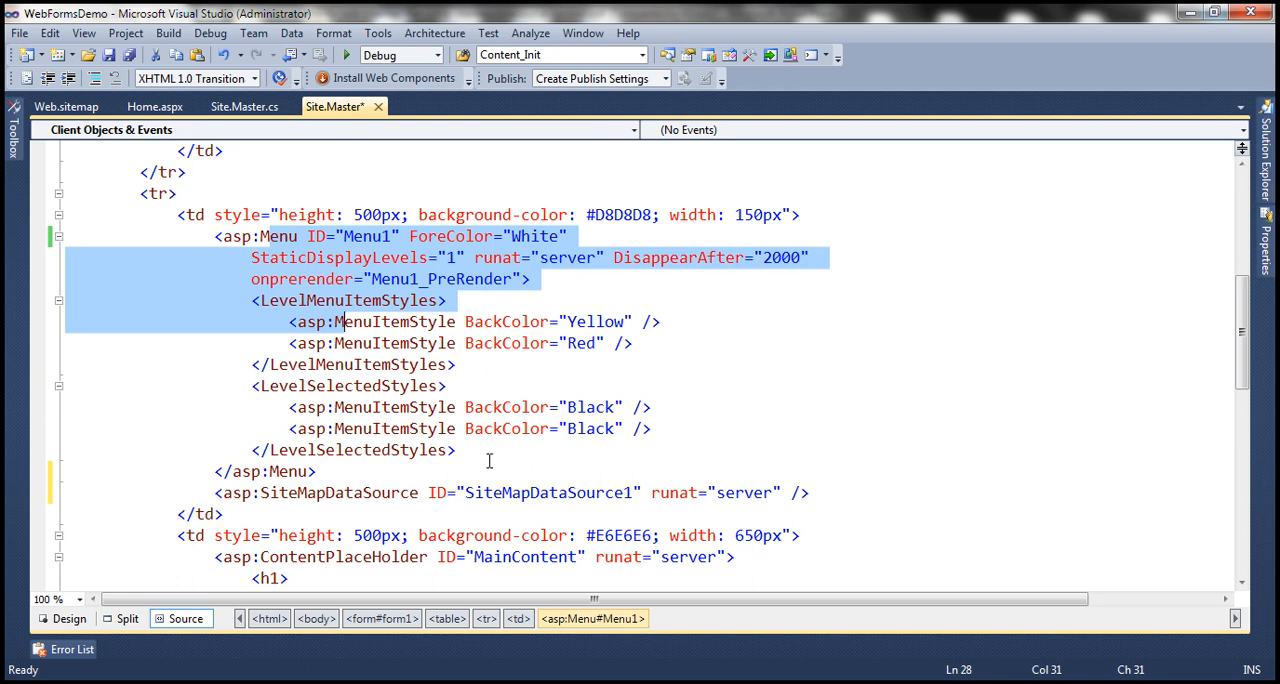
pyautogui.moveTo(489, 461)
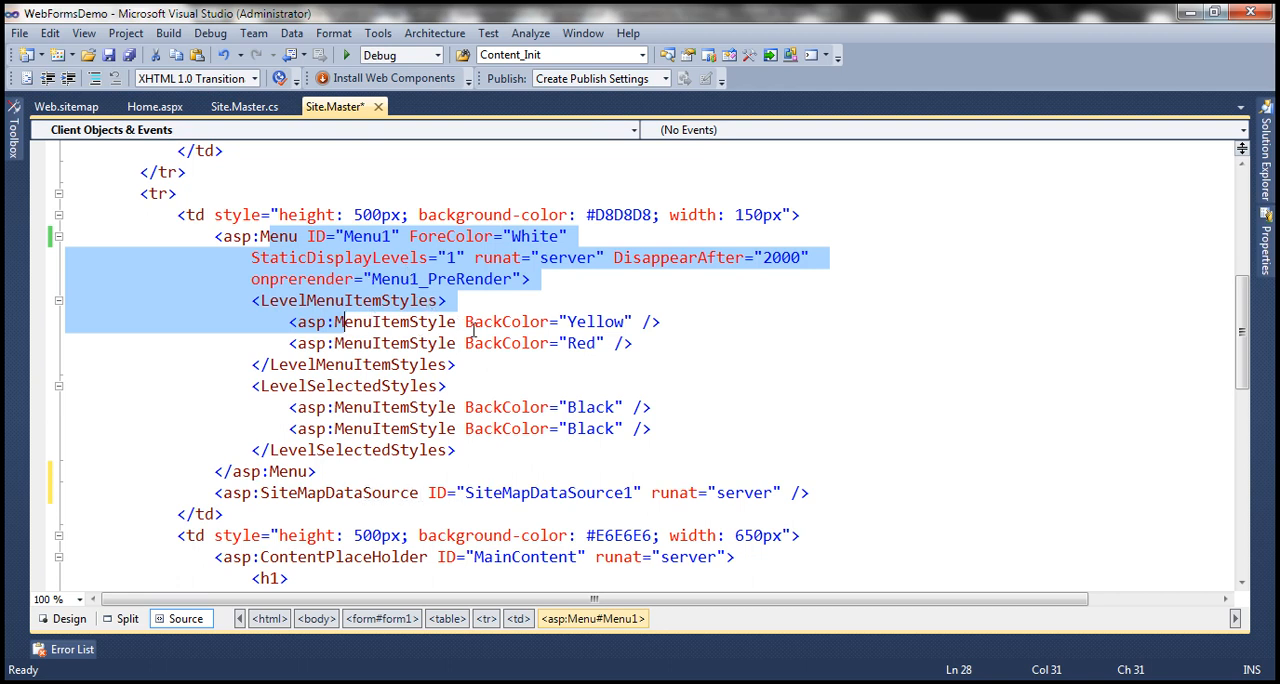
# In Site.Master.cs, comment out the GetMenuItems call and database-loading method, then save.
pyautogui.rightClick(473, 329)
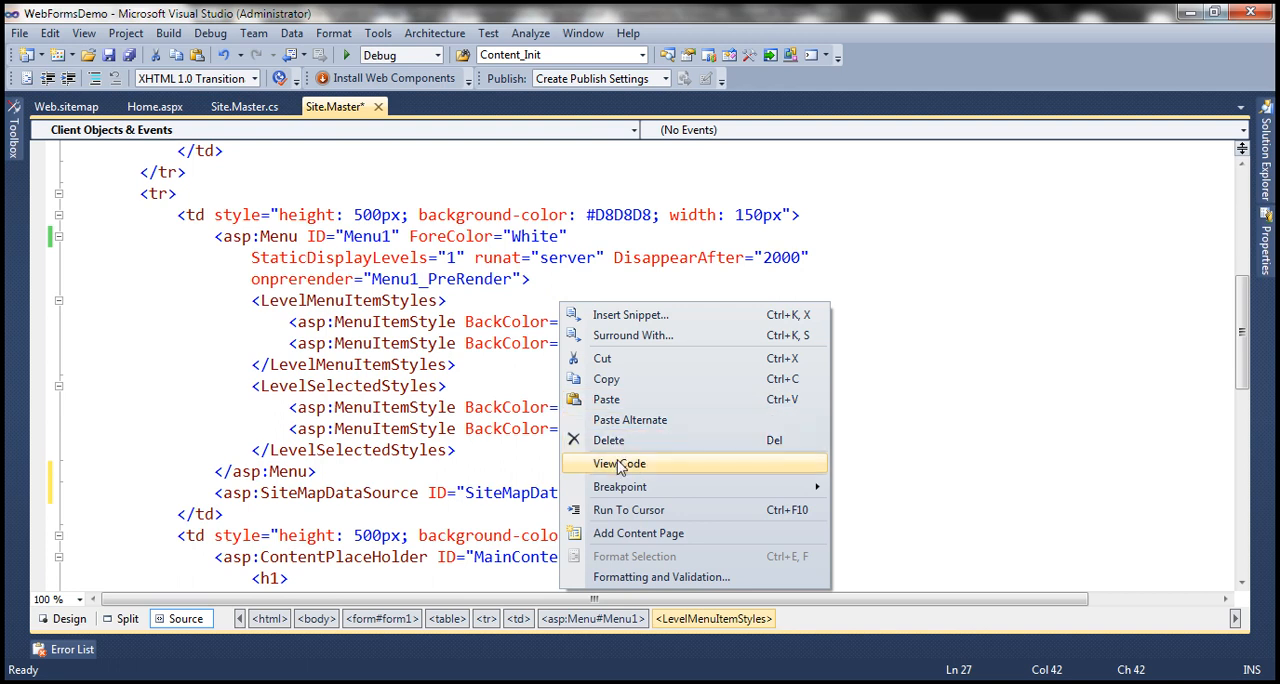
pyautogui.click(618, 463)
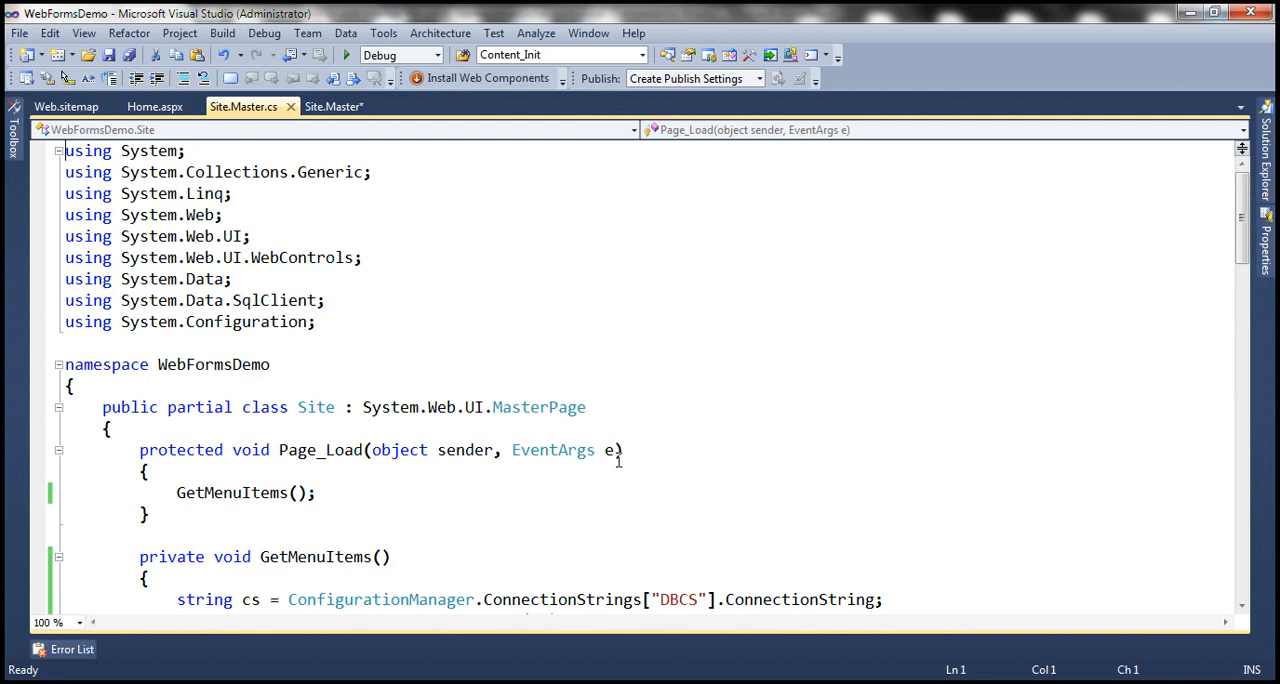
pyautogui.scroll(-3)
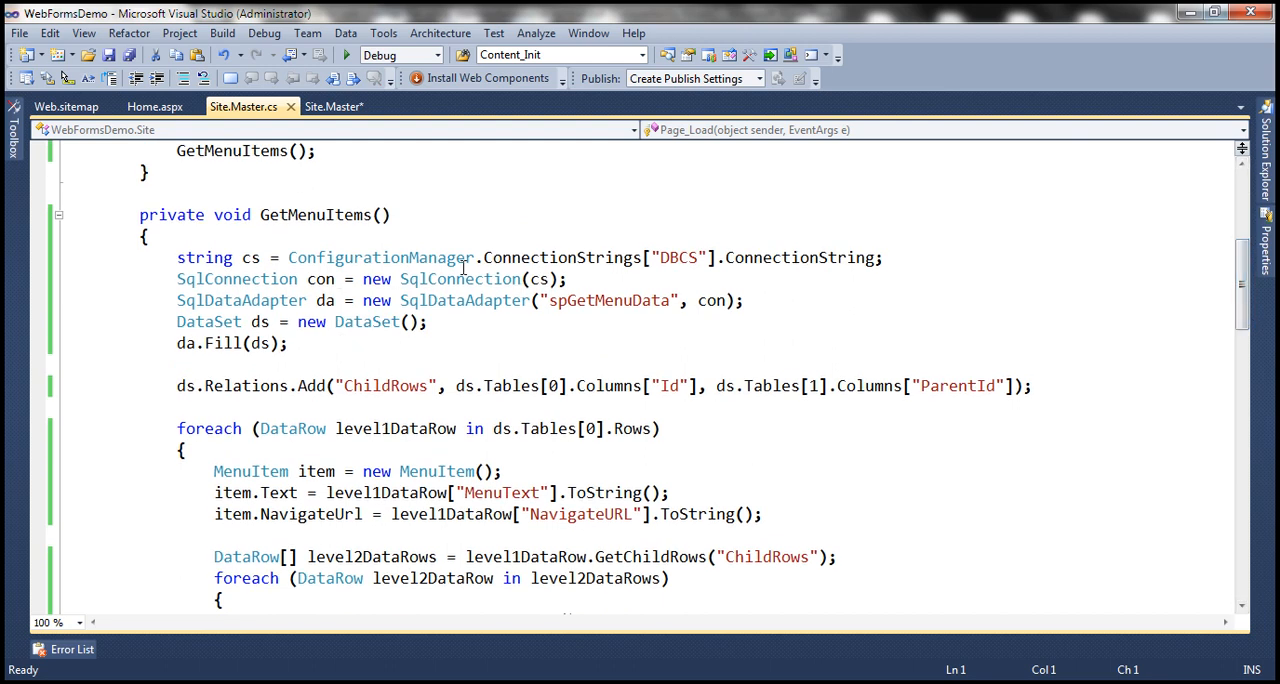
pyautogui.click(58, 214)
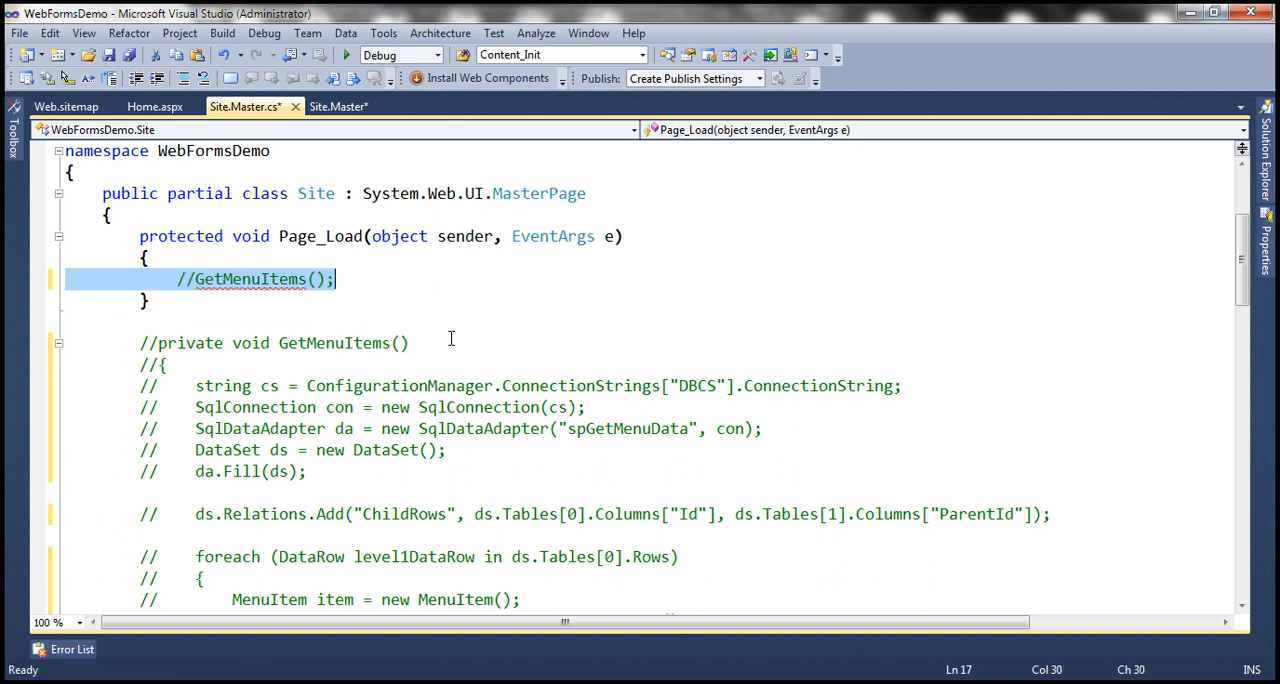
pyautogui.press('ctrl+s')
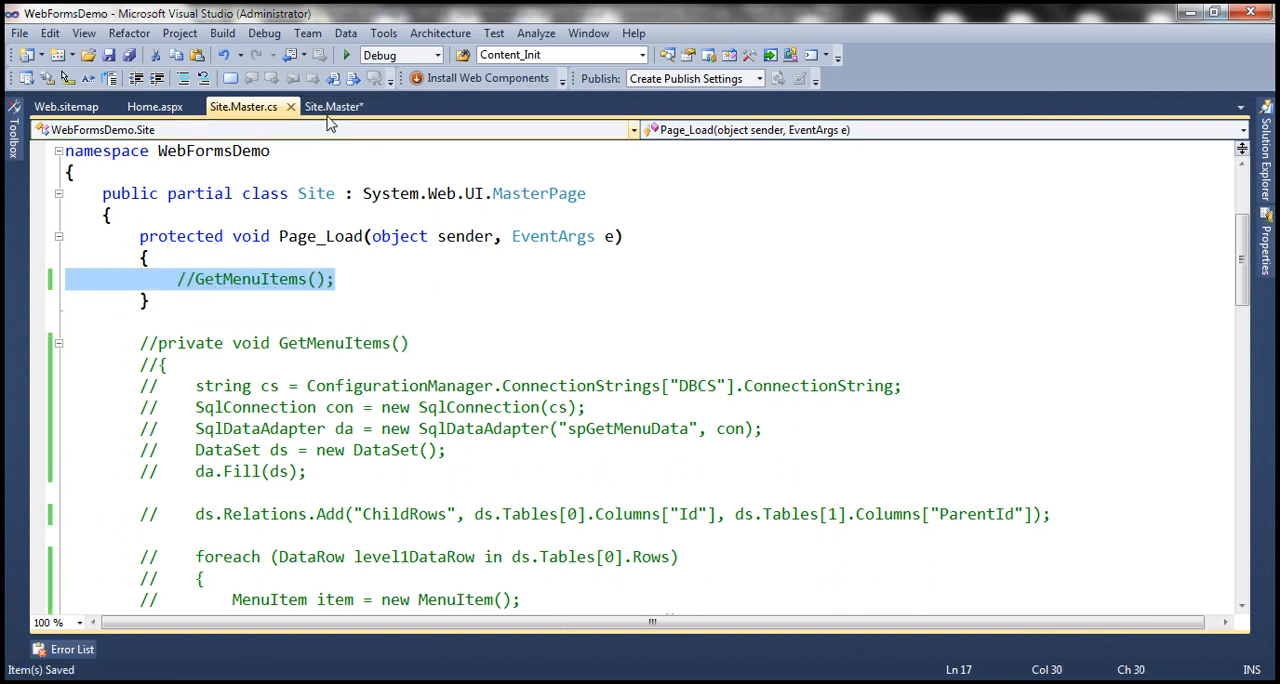
# Set Menu1's DataSourceID to SiteMapDataSource1 in the Site.Master markup.
pyautogui.click(333, 106)
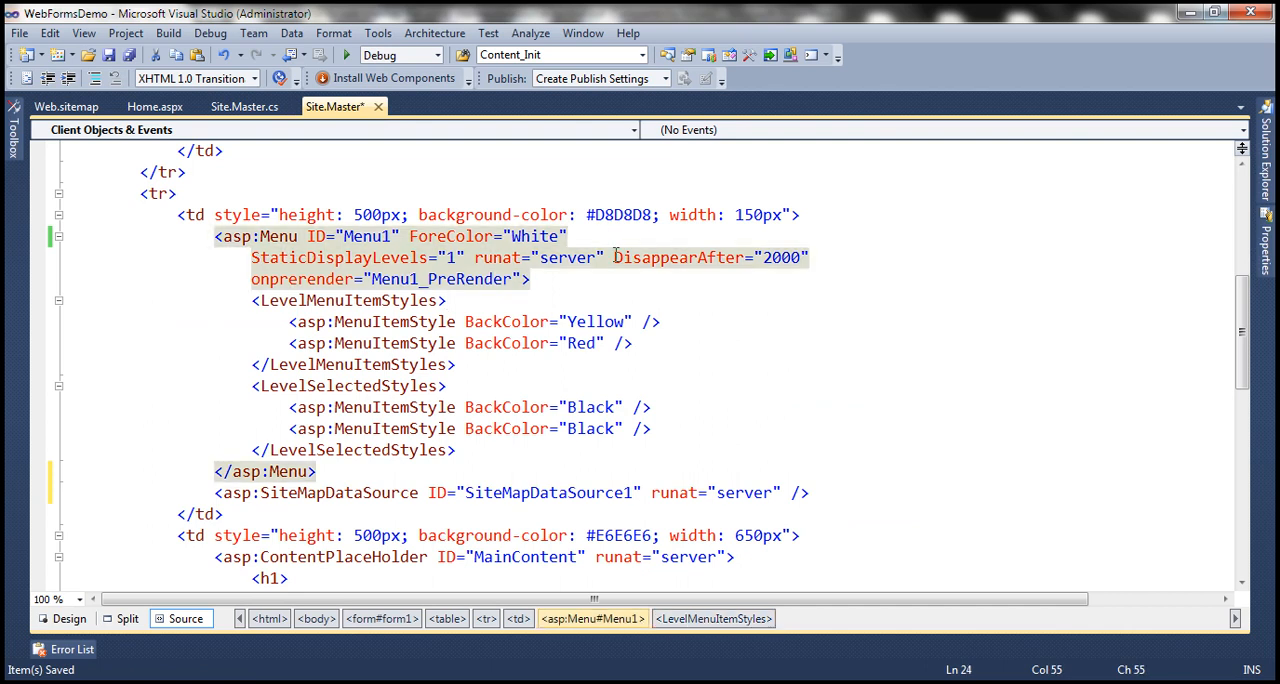
pyautogui.write('dats')
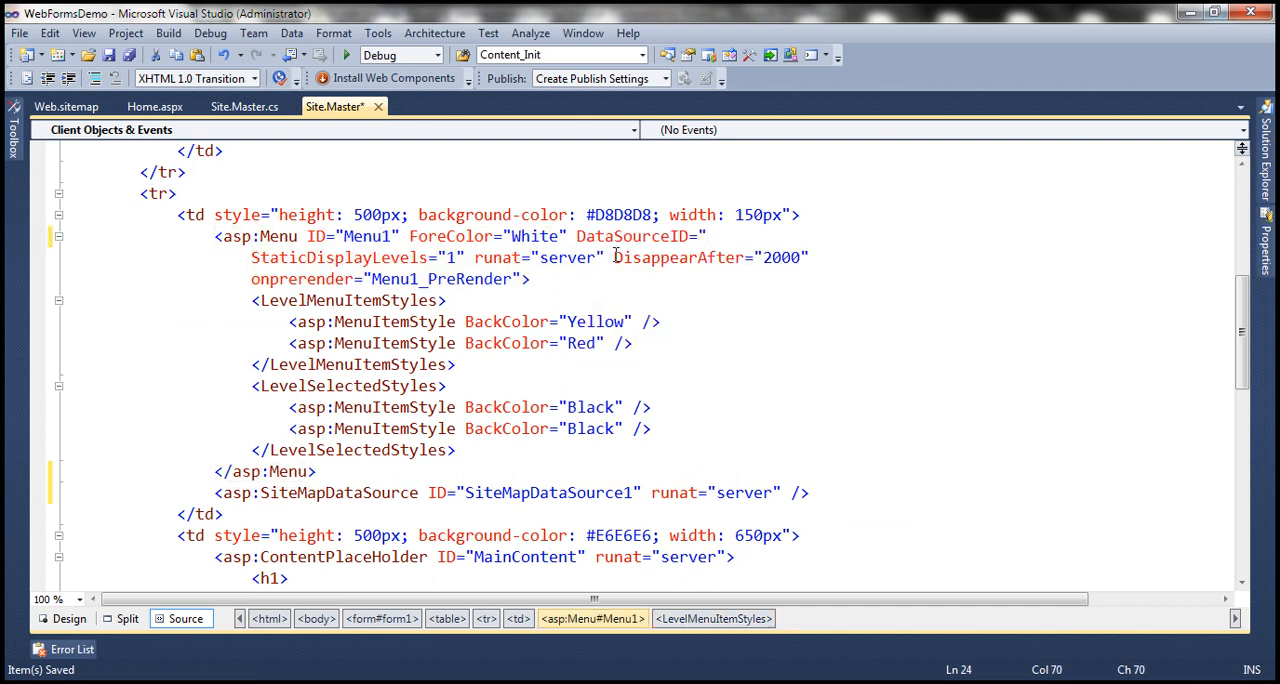
pyautogui.doubleClick(549, 492)
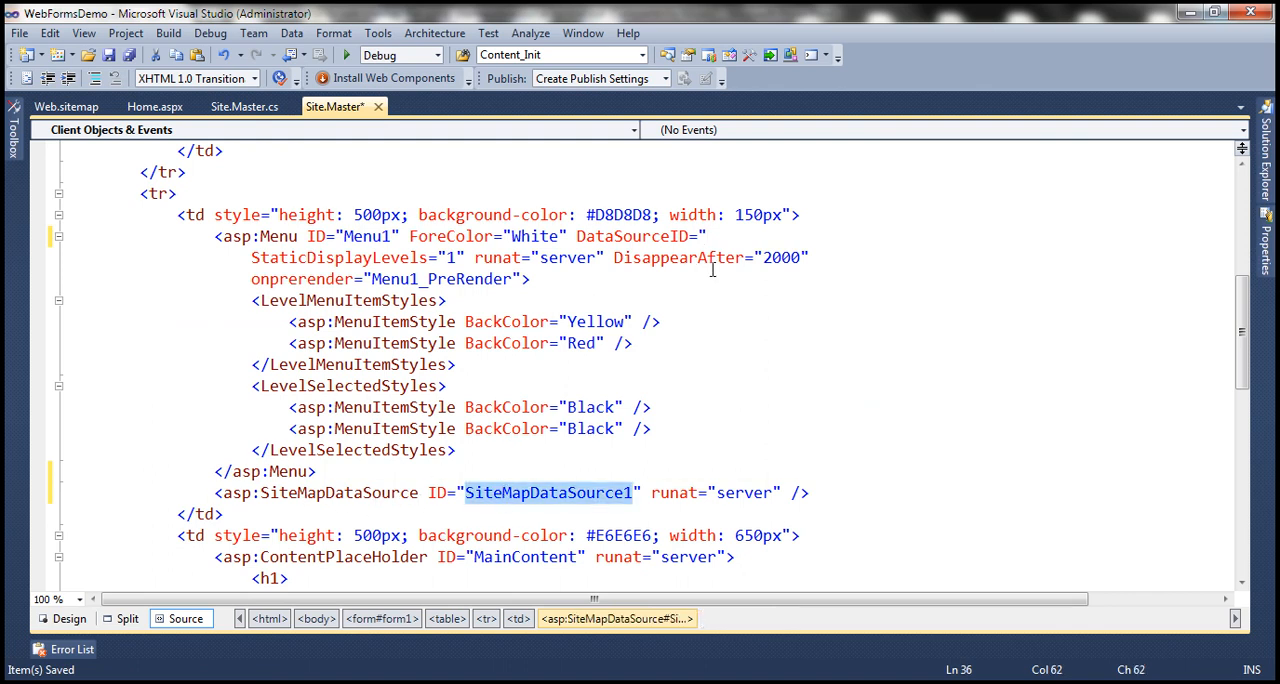
pyautogui.write('SiteMapDataSource1"')
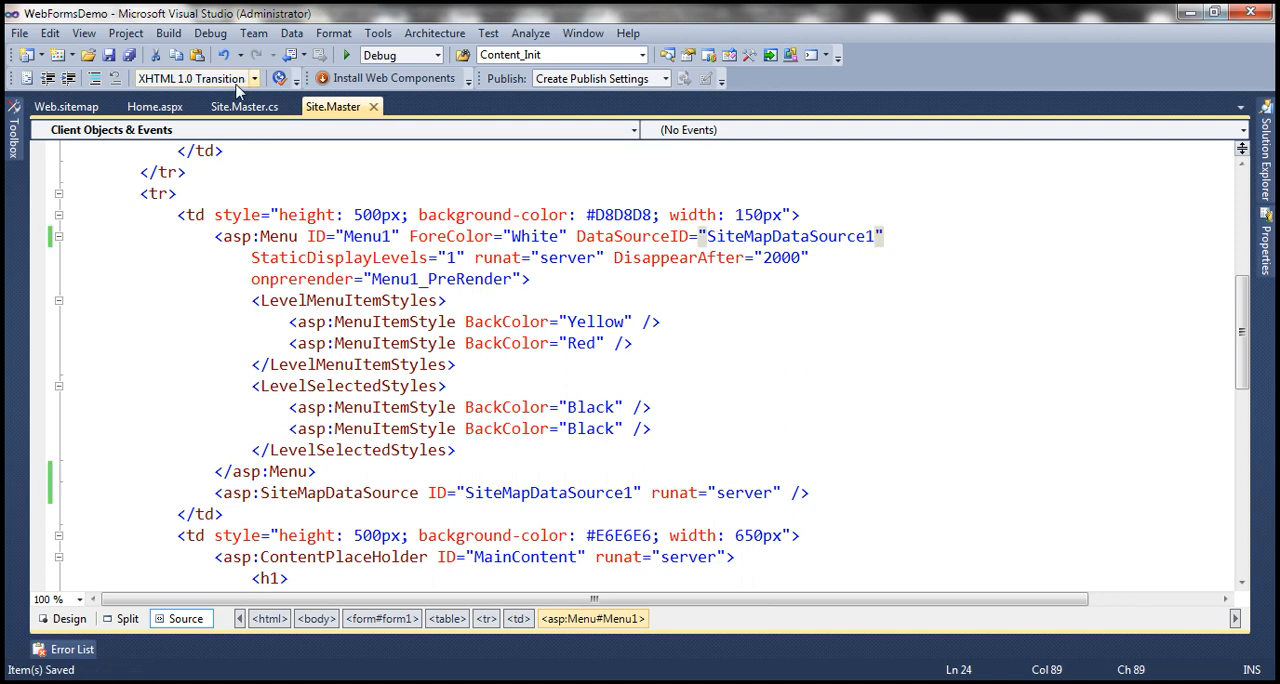
# Compare Web.sitemap against the edited Site.Master markup before moving to Home.aspx.
pyautogui.click(66, 106)
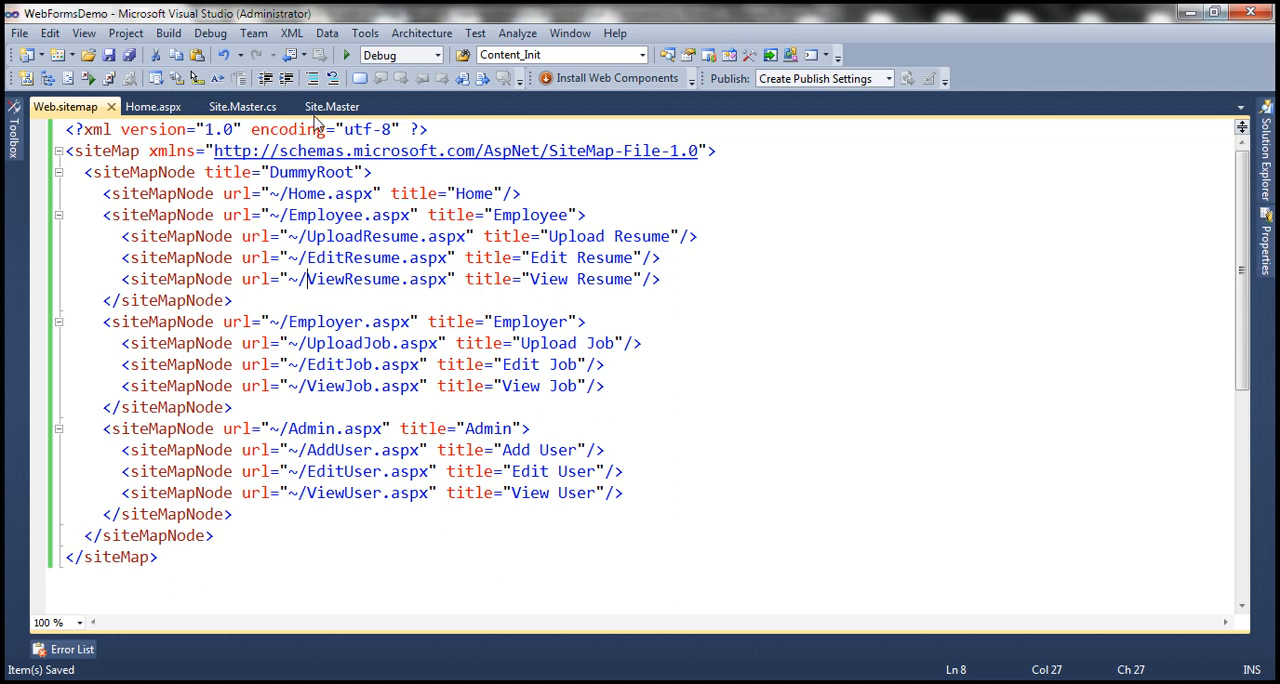
pyautogui.click(332, 106)
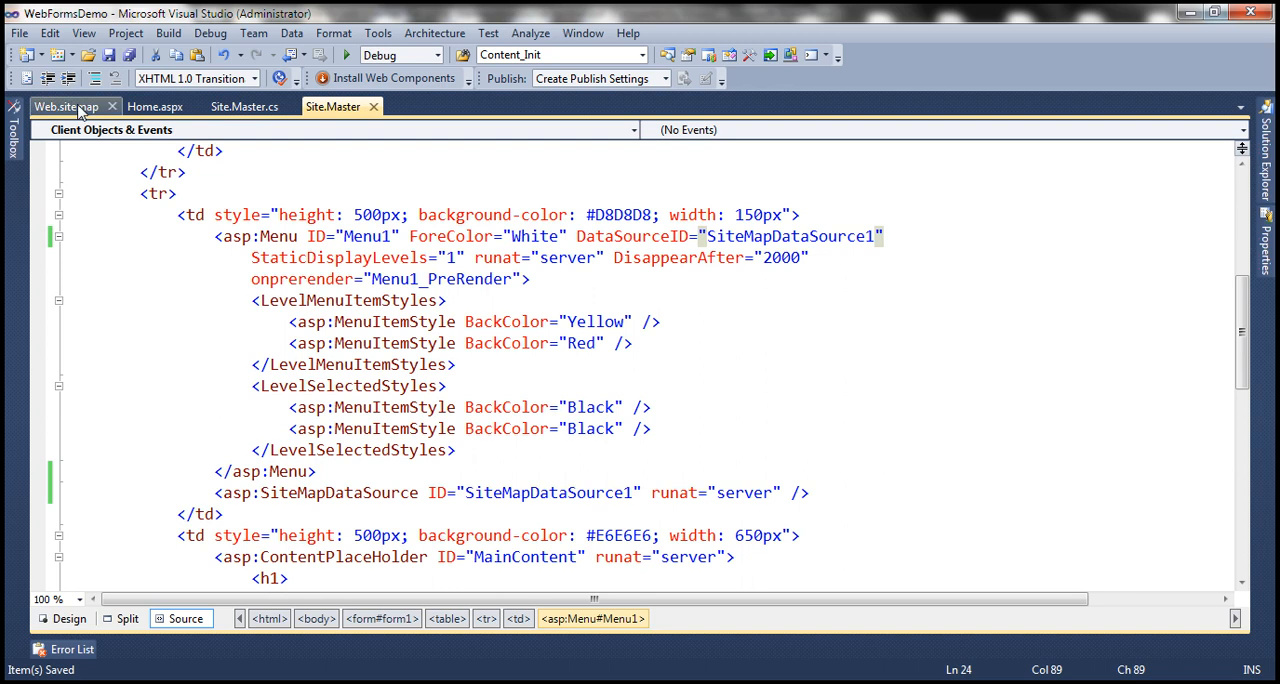
pyautogui.click(64, 106)
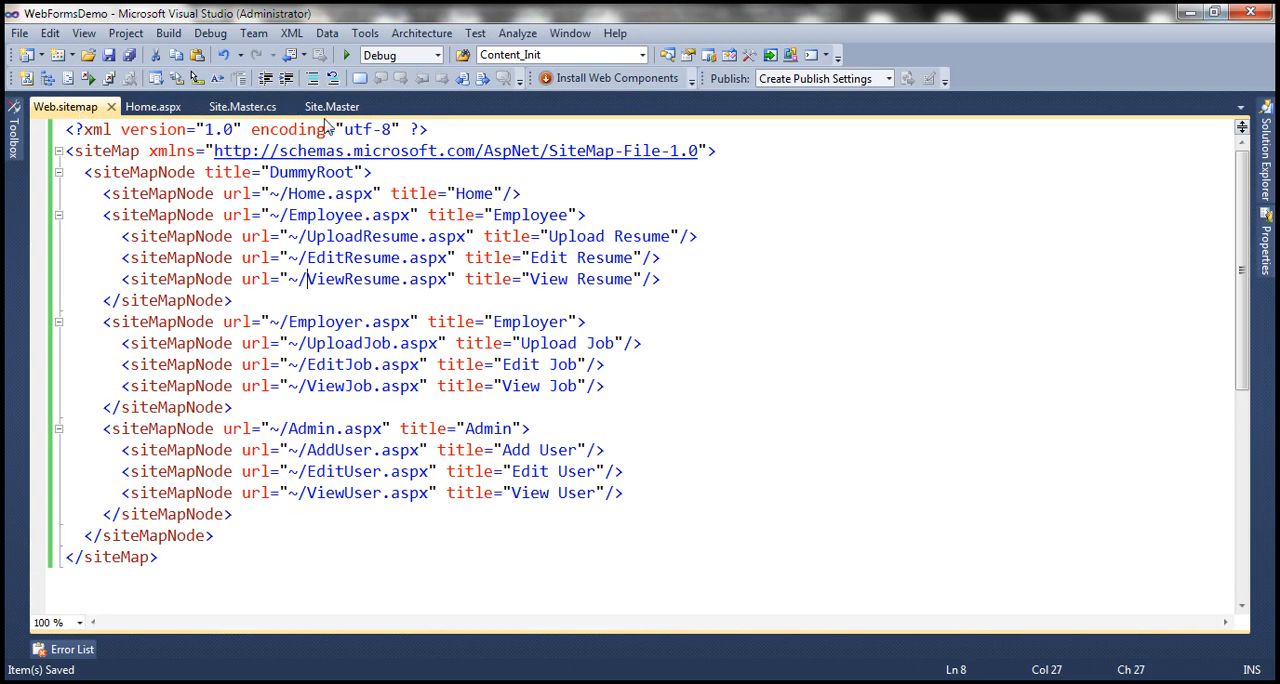
pyautogui.click(332, 106)
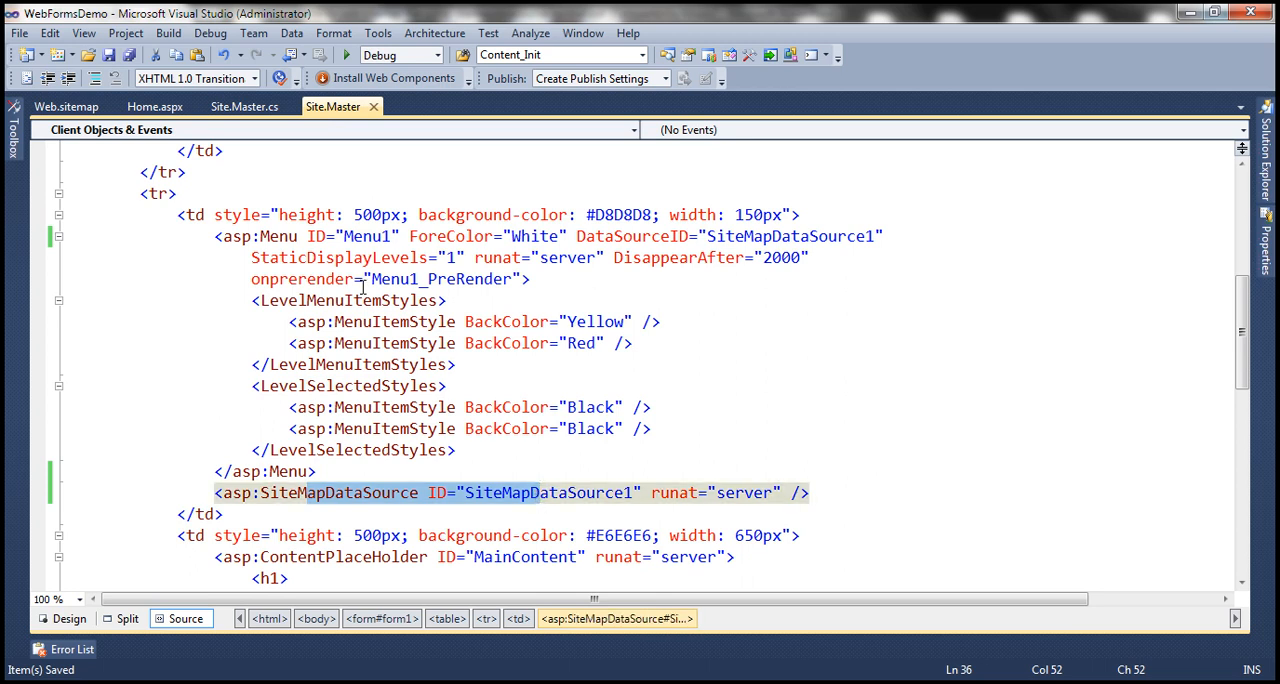
pyautogui.click(66, 106)
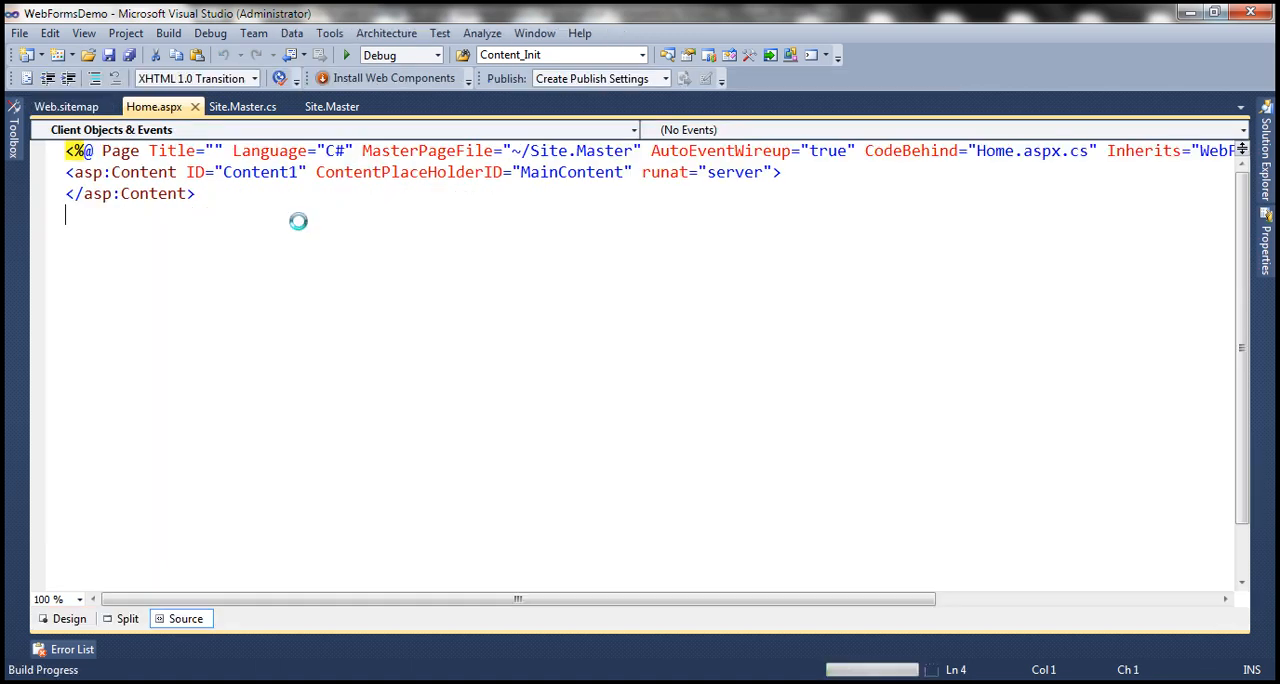
# Build and run the project from Home.aspx, checking Web.sitemap during the build.
pyautogui.click(346, 55)
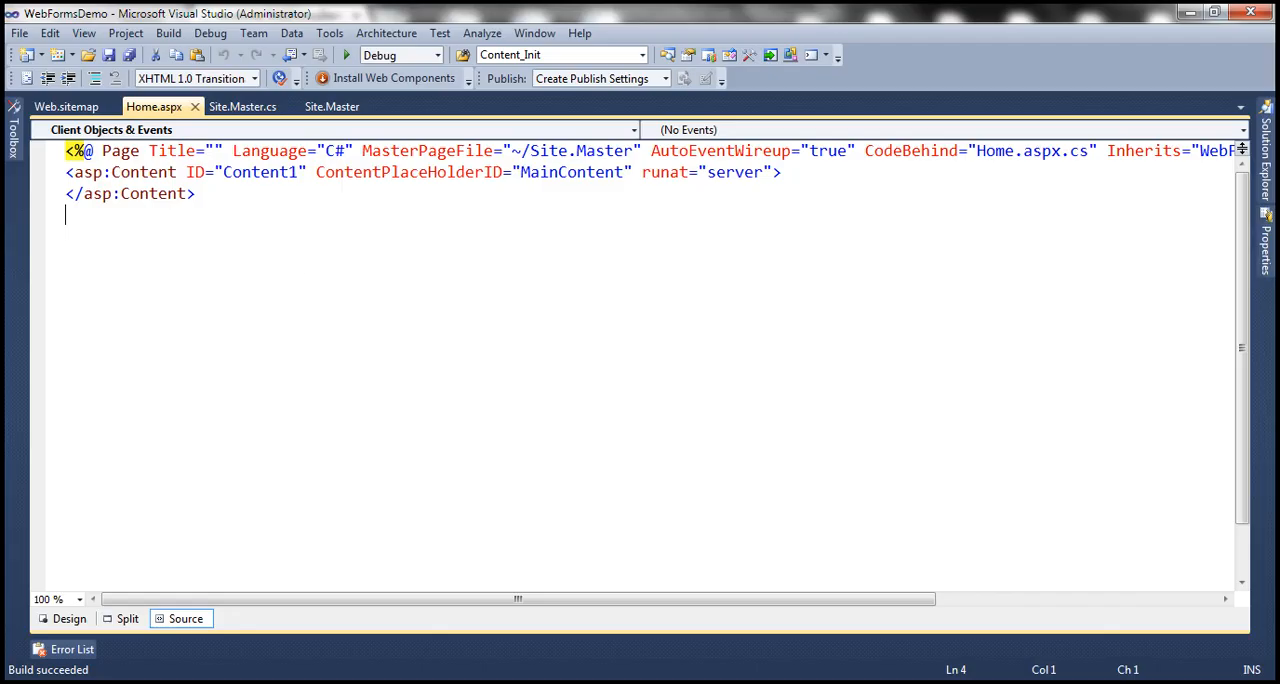
pyautogui.click(65, 106)
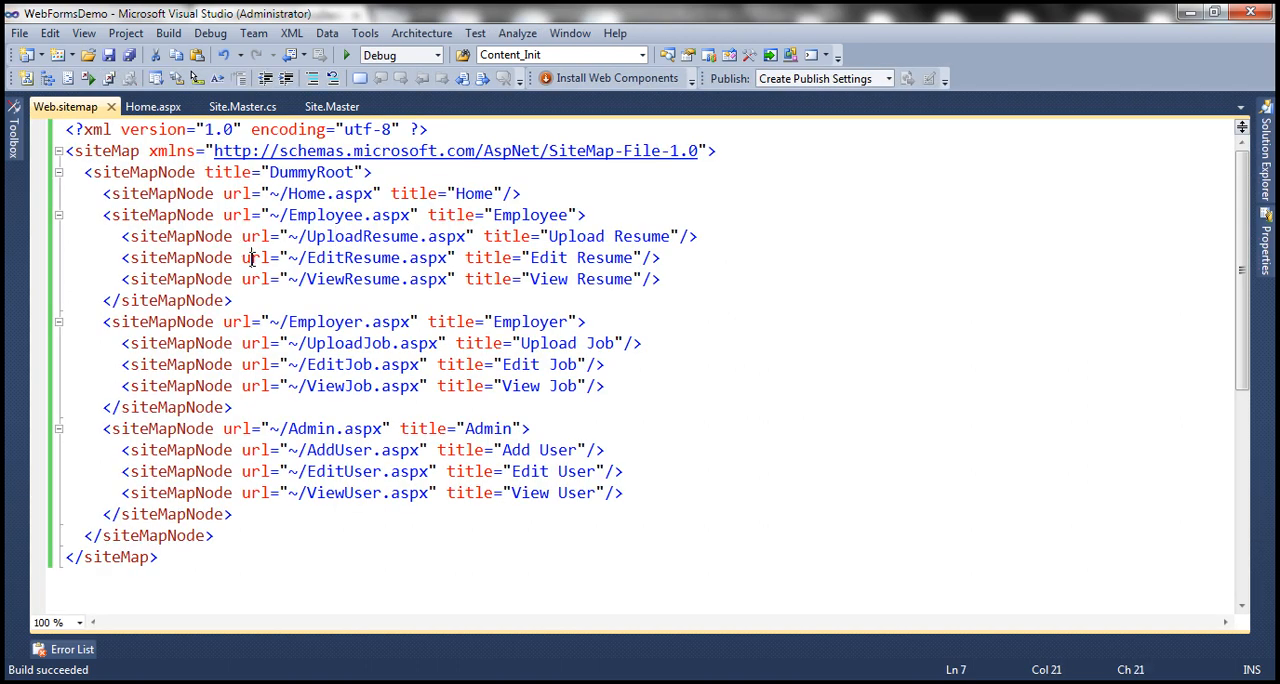
pyautogui.click(378, 171)
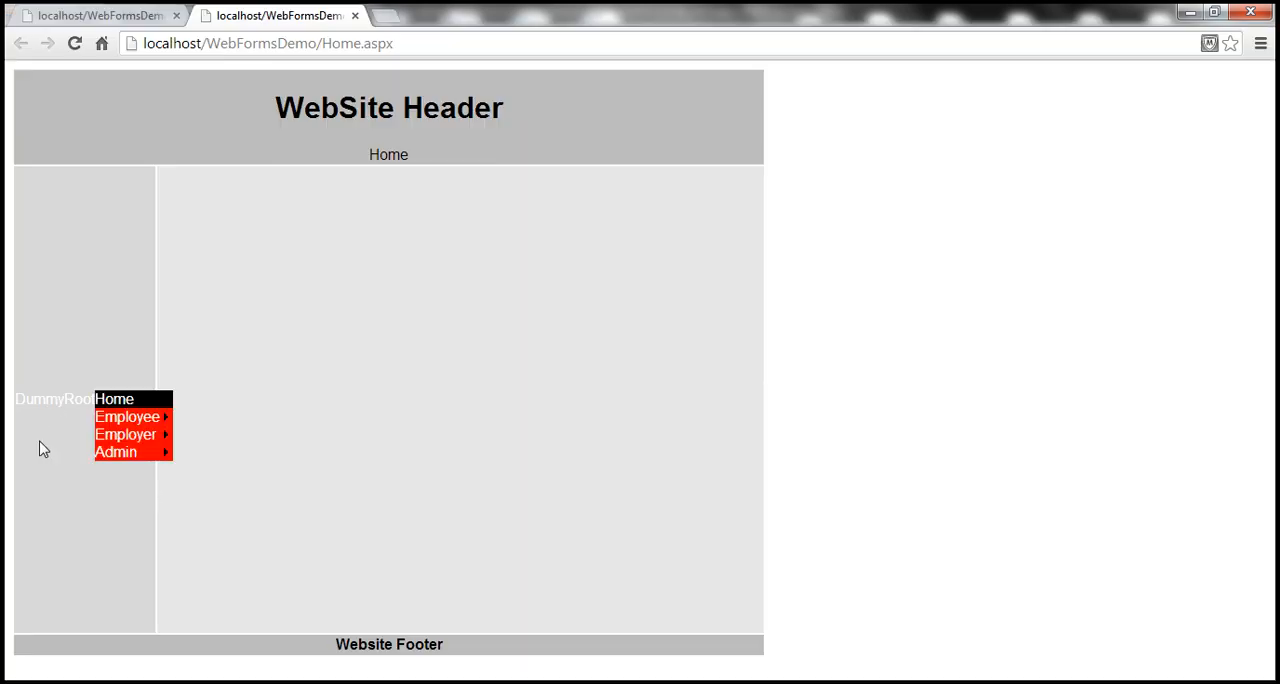
pyautogui.moveTo(58, 417)
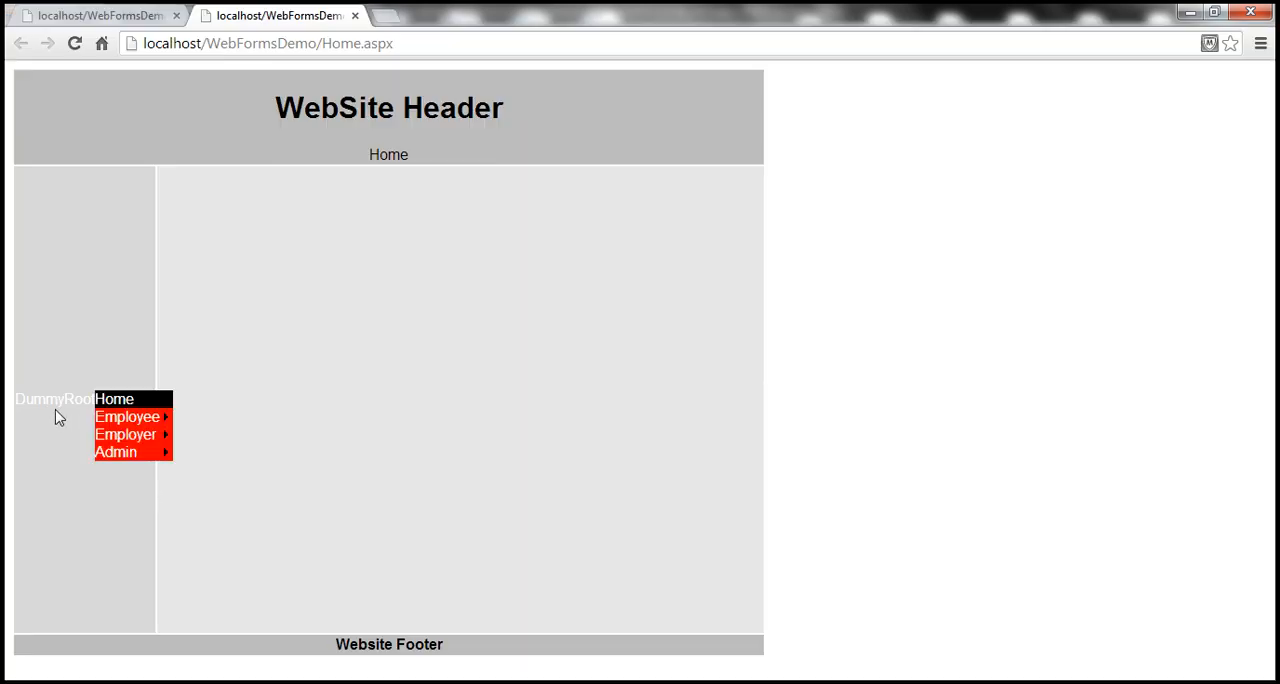
pyautogui.moveTo(127, 416)
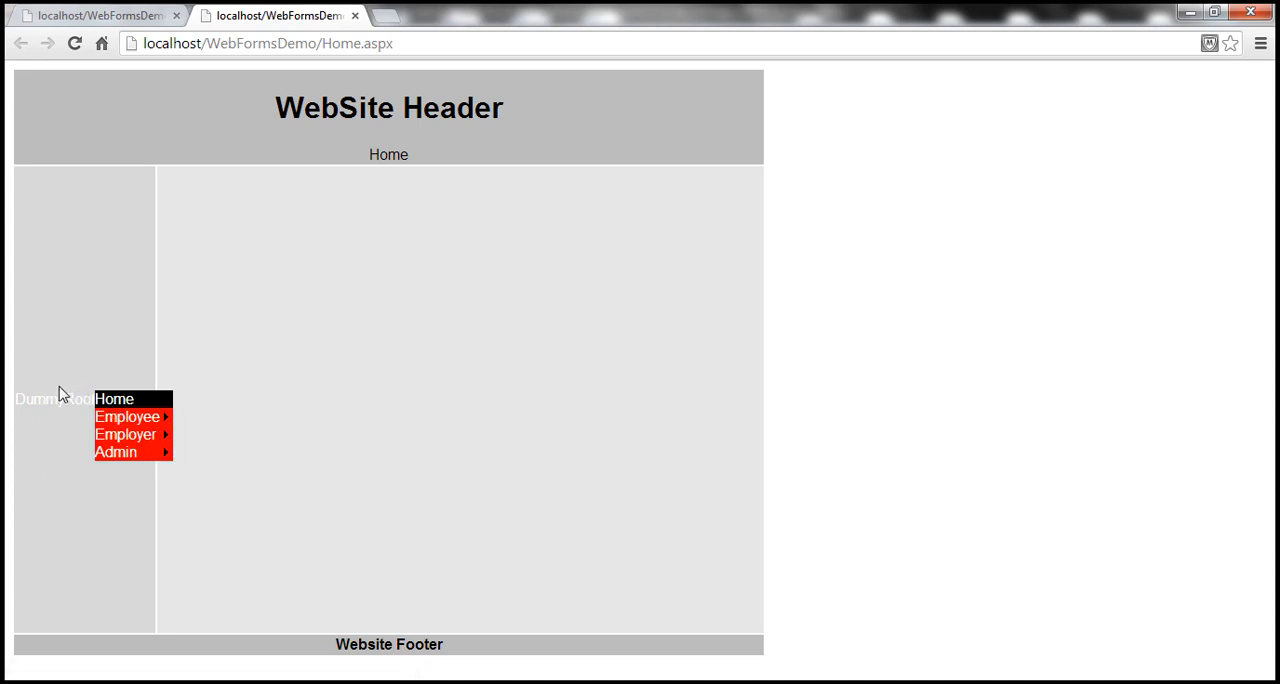
pyautogui.moveTo(62, 398)
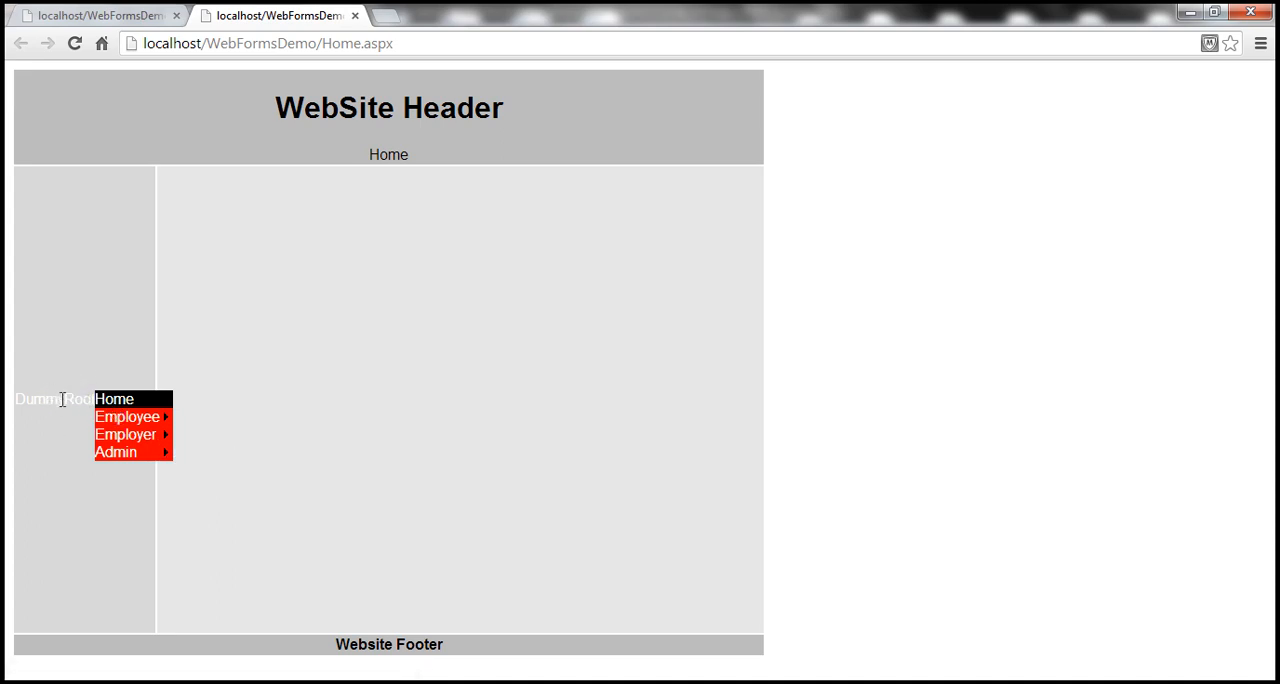
pyautogui.moveTo(145, 615)
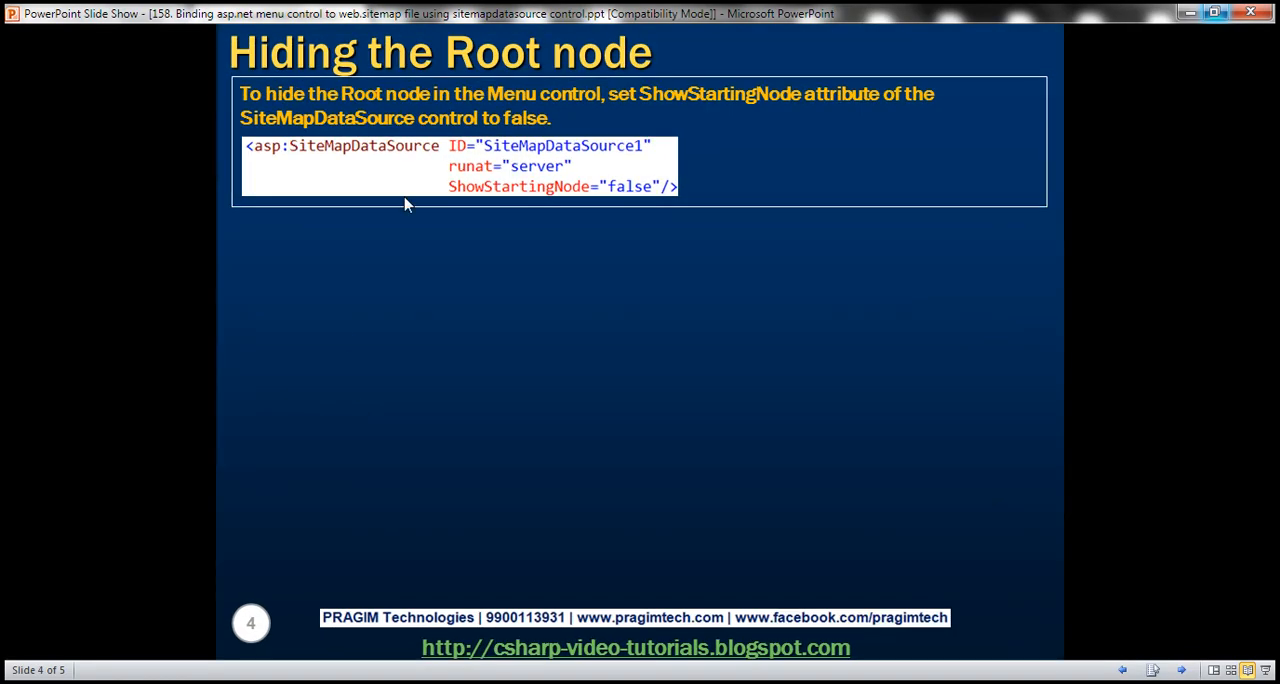
pyautogui.moveTo(477, 196)
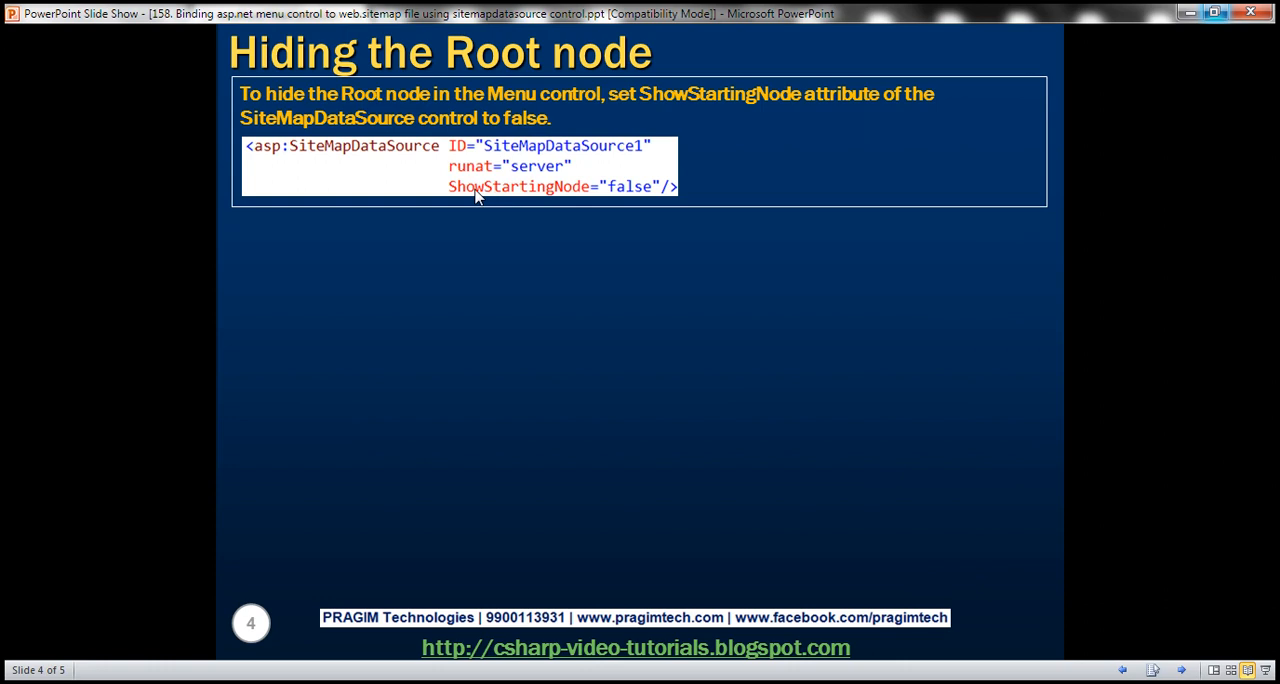
pyautogui.moveTo(390, 166)
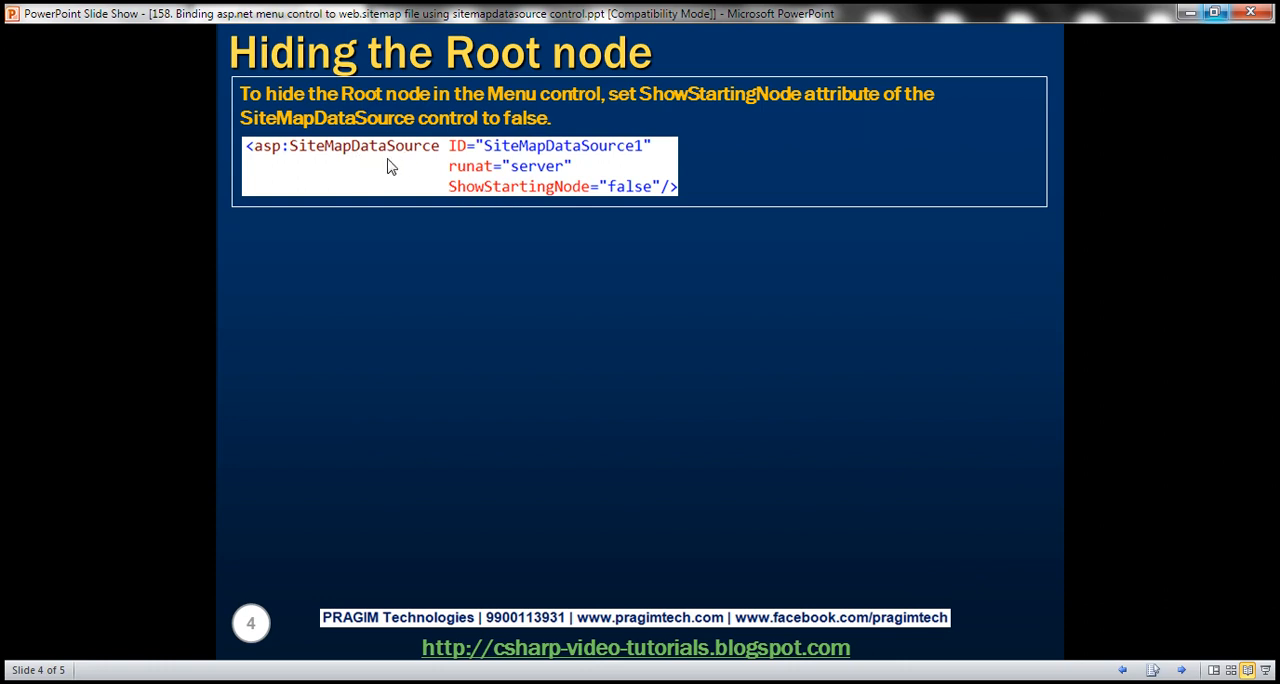
pyautogui.moveTo(467, 198)
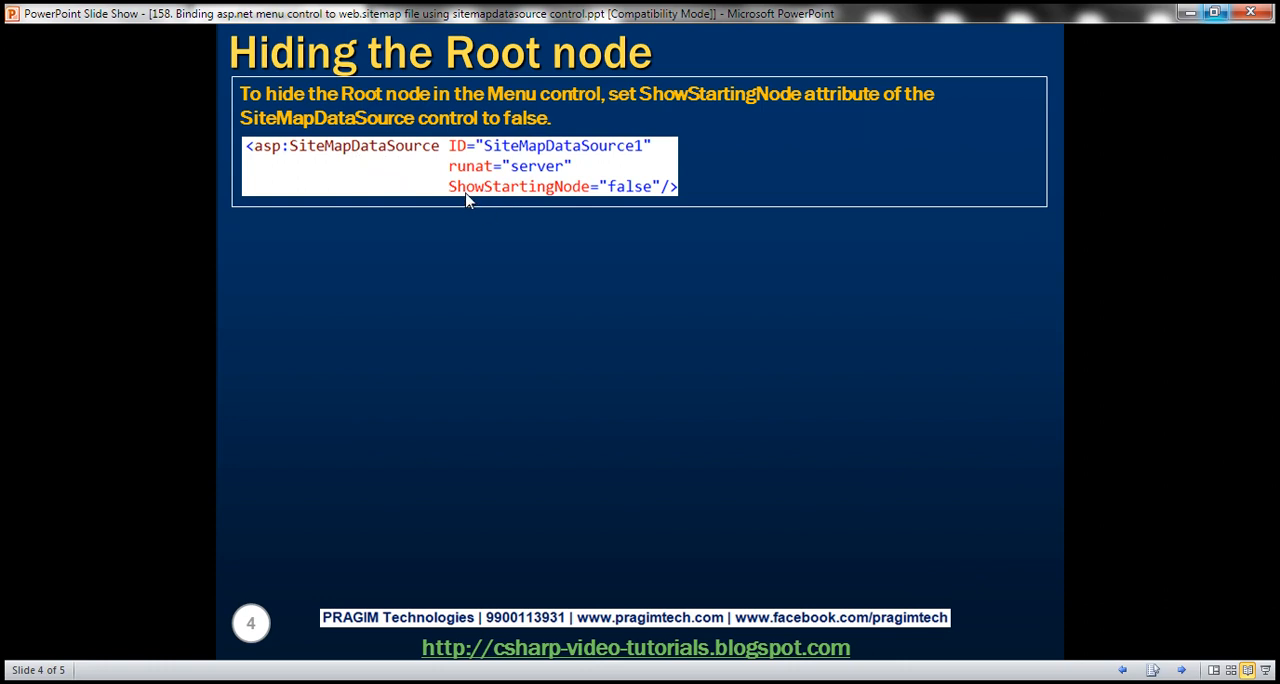
pyautogui.moveTo(623, 208)
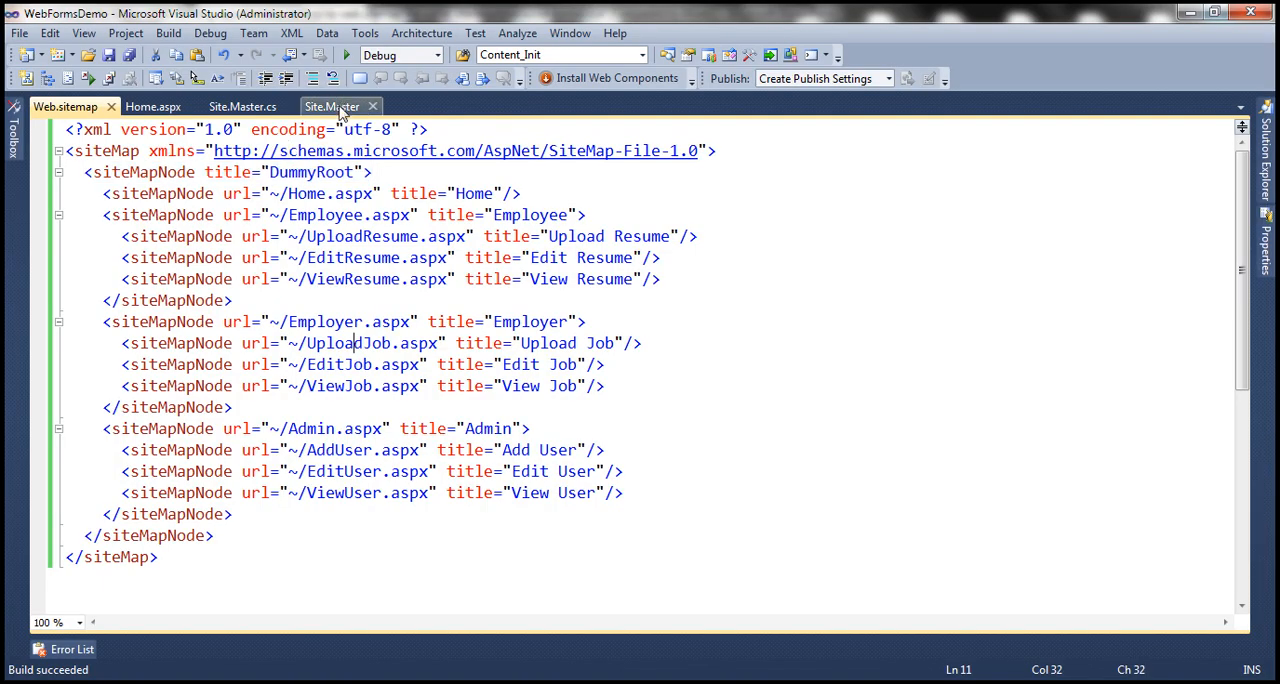
# Add ShowStartingNode="false" to the SiteMapDataSource tag in Site.Master and save.
pyautogui.click(332, 106)
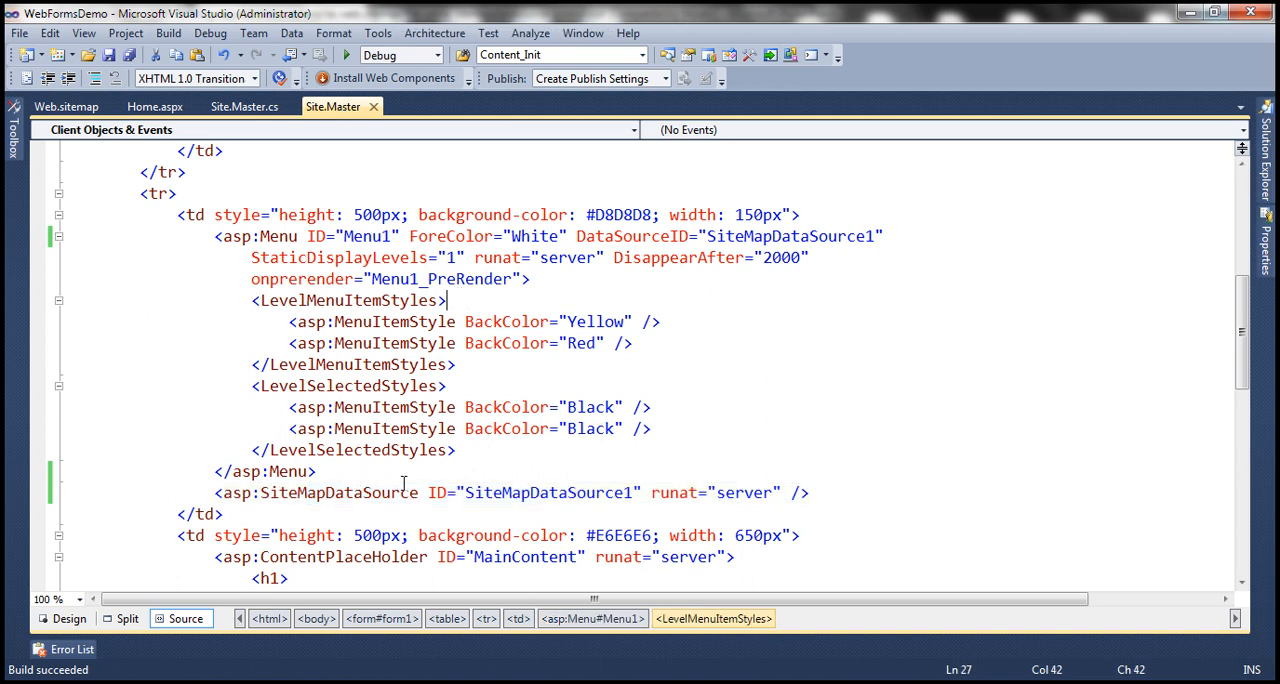
pyautogui.write('sh')
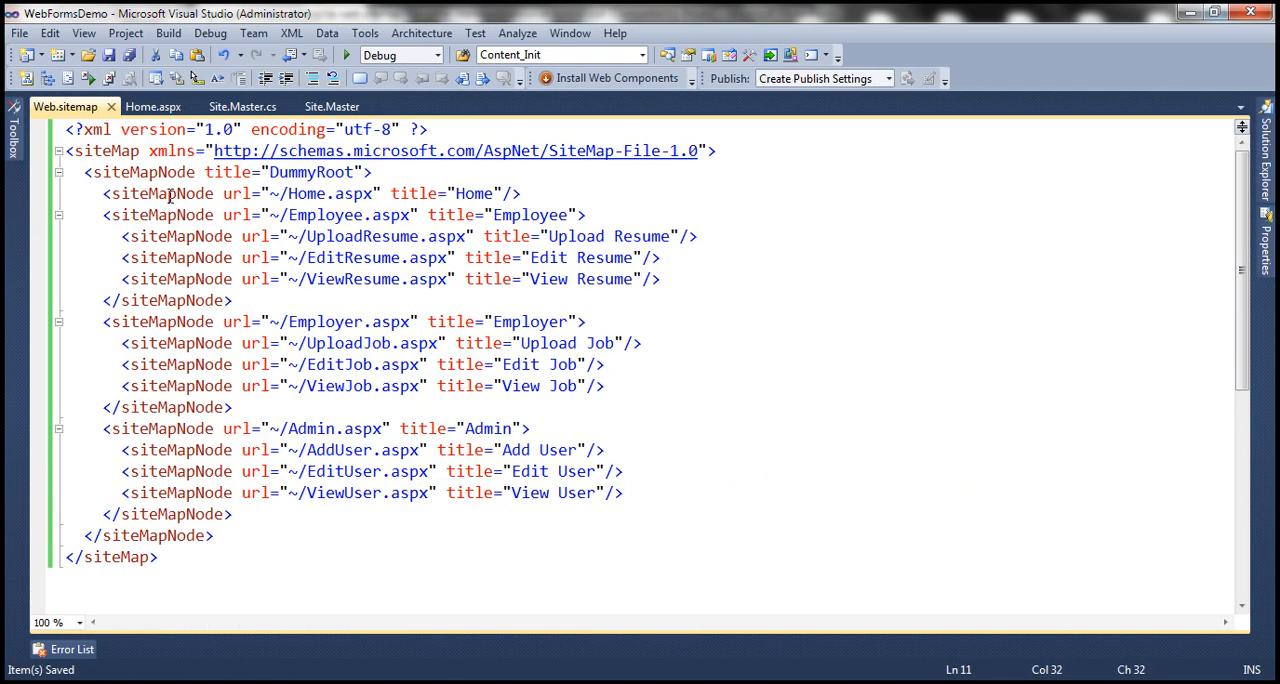
pyautogui.click(153, 106)
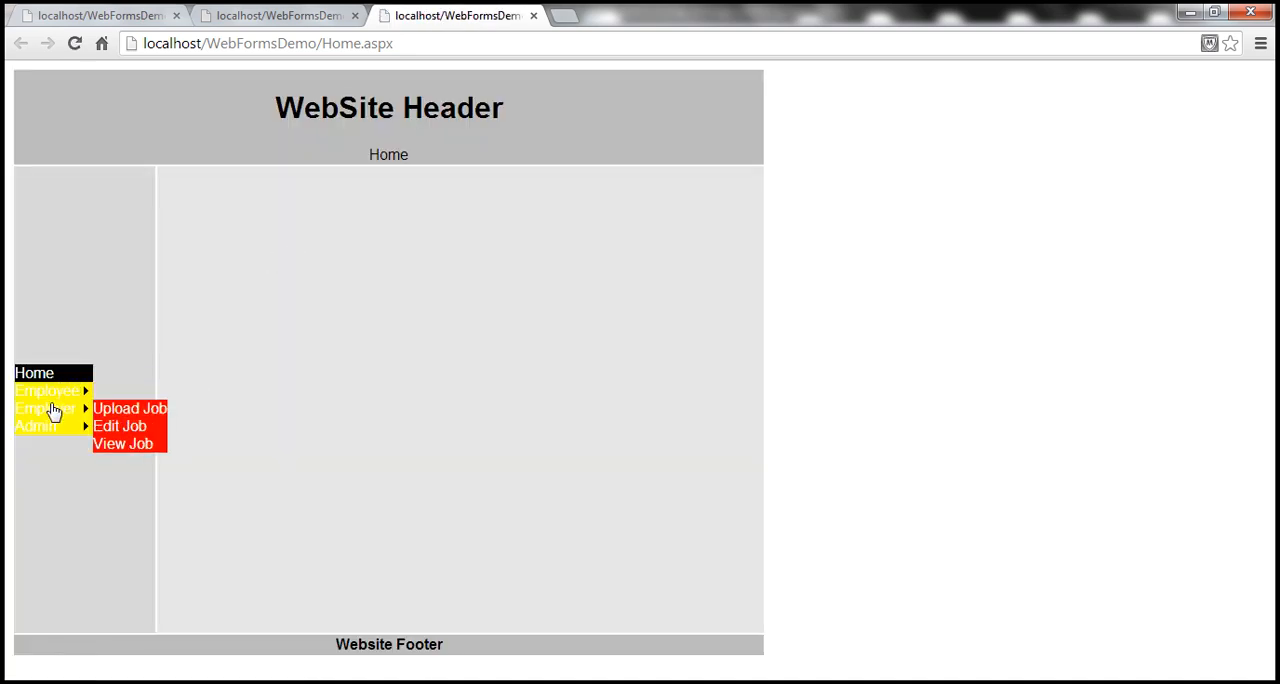
pyautogui.moveTo(364, 314)
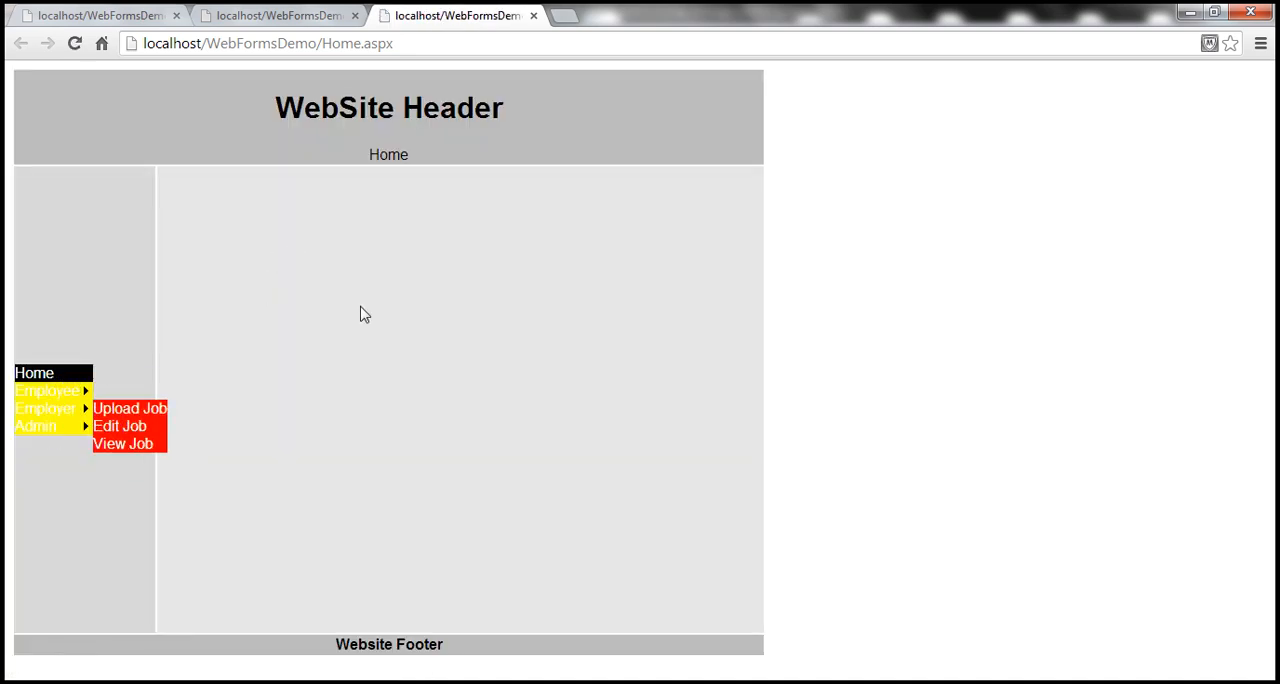